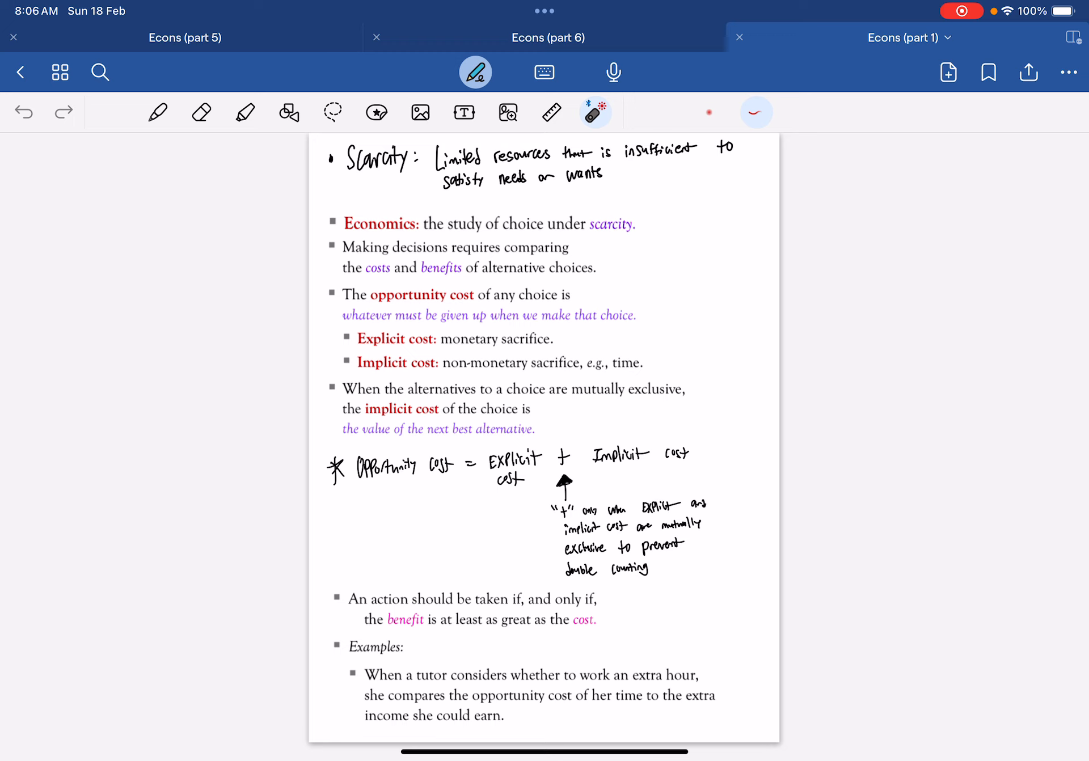
# Step: Laser-point the opportunity cost passage, emphasizing the monetary sacrifice definition
pyautogui.moveTo(347, 182); pyautogui.dragTo(410, 179)
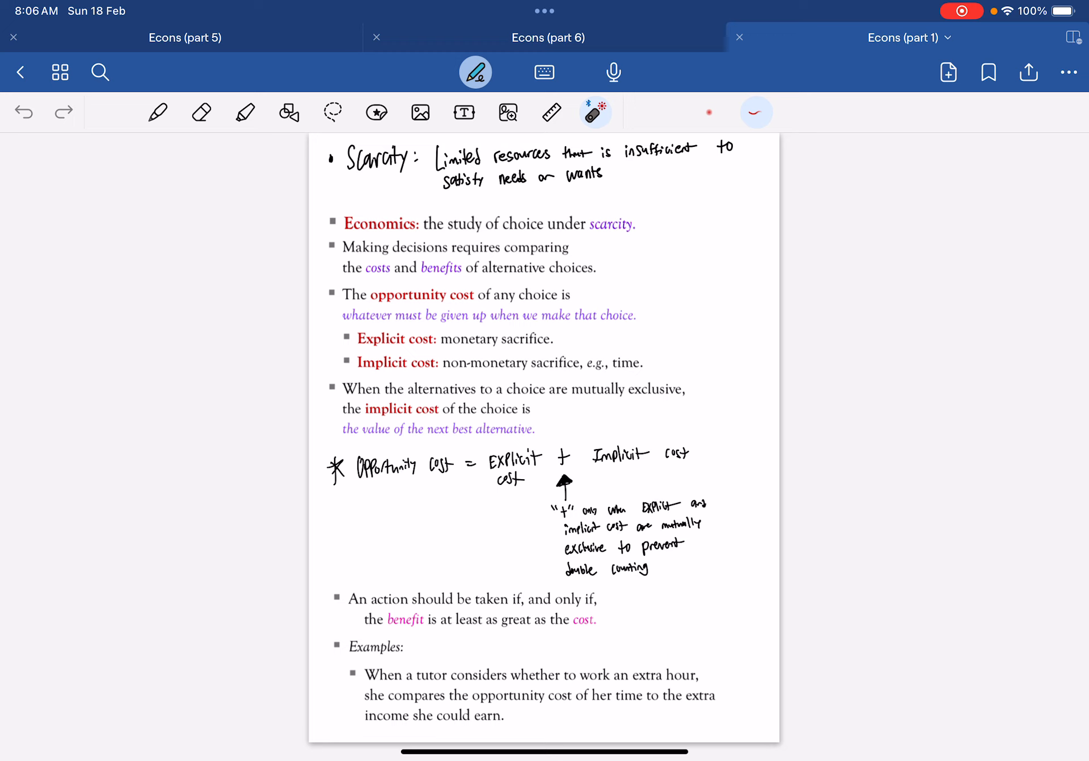
pyautogui.moveTo(360, 249); pyautogui.dragTo(386, 291)
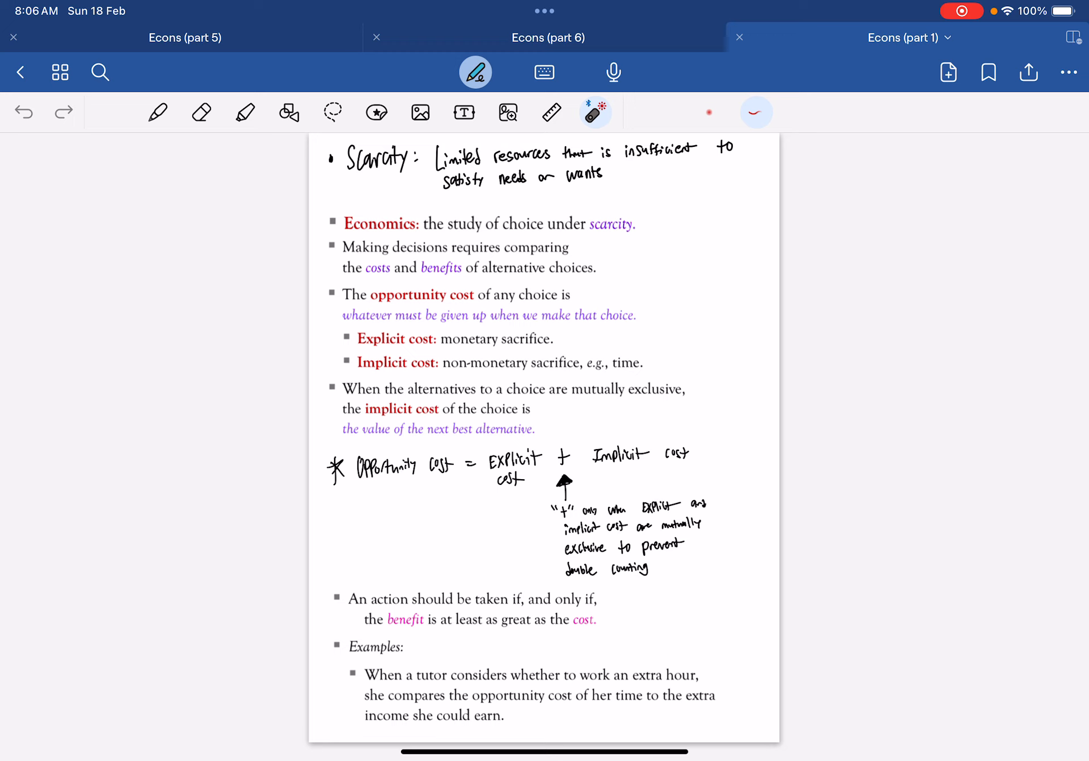
pyautogui.moveTo(379, 311); pyautogui.dragTo(465, 314)
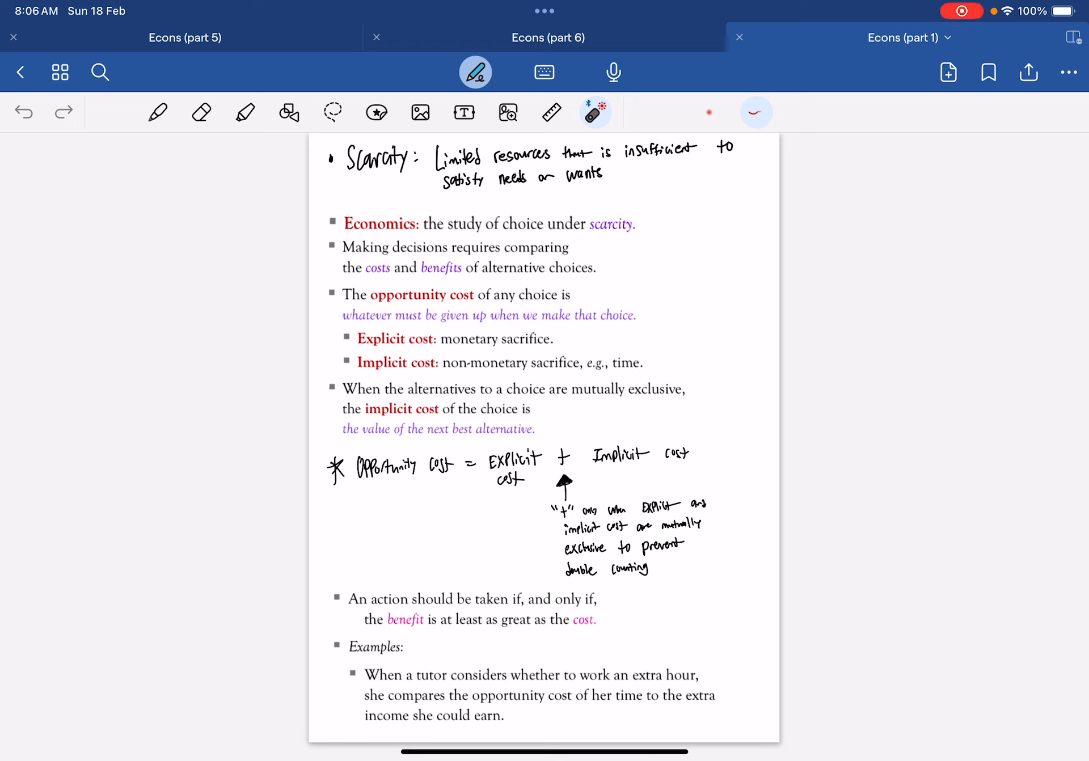
pyautogui.moveTo(458, 330); pyautogui.dragTo(583, 327)
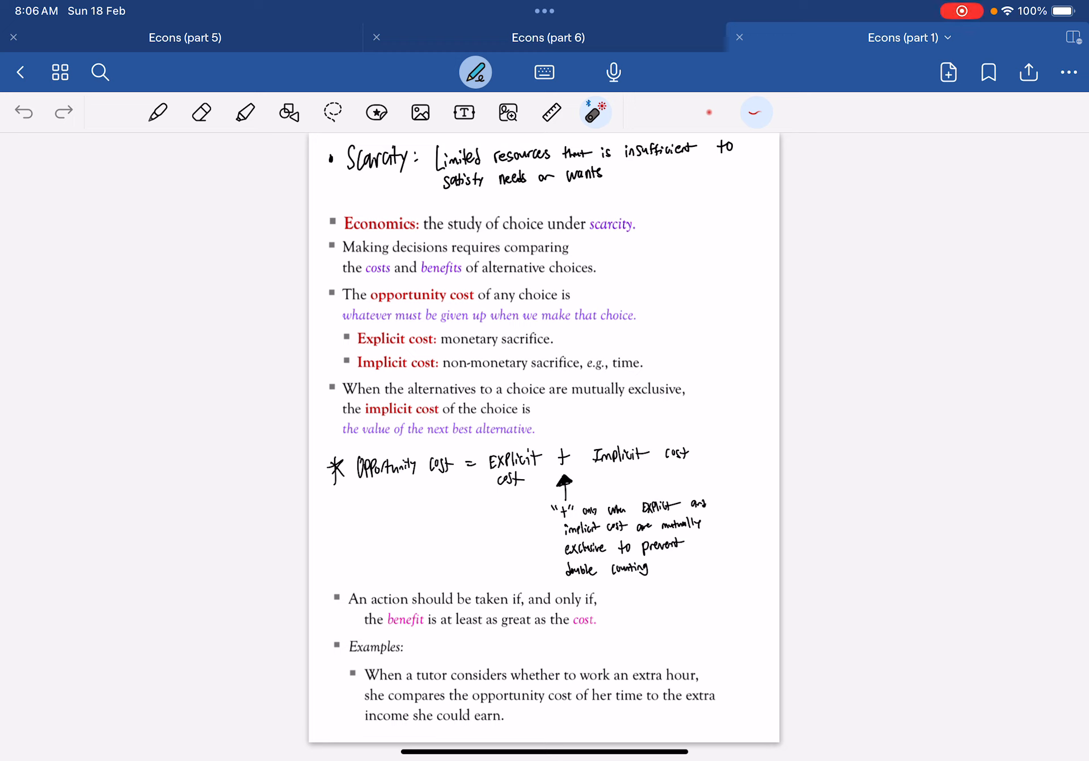
pyautogui.moveTo(684, 209); pyautogui.dragTo(684, 268)
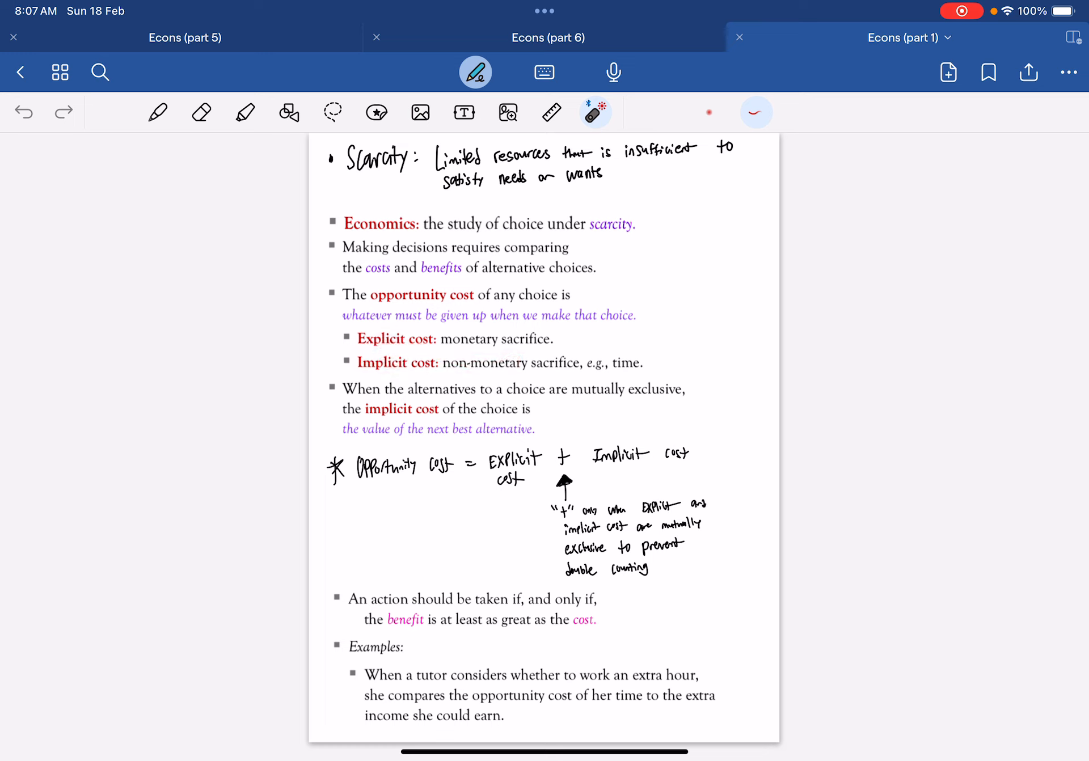
pyautogui.moveTo(451, 345); pyautogui.dragTo(556, 354)
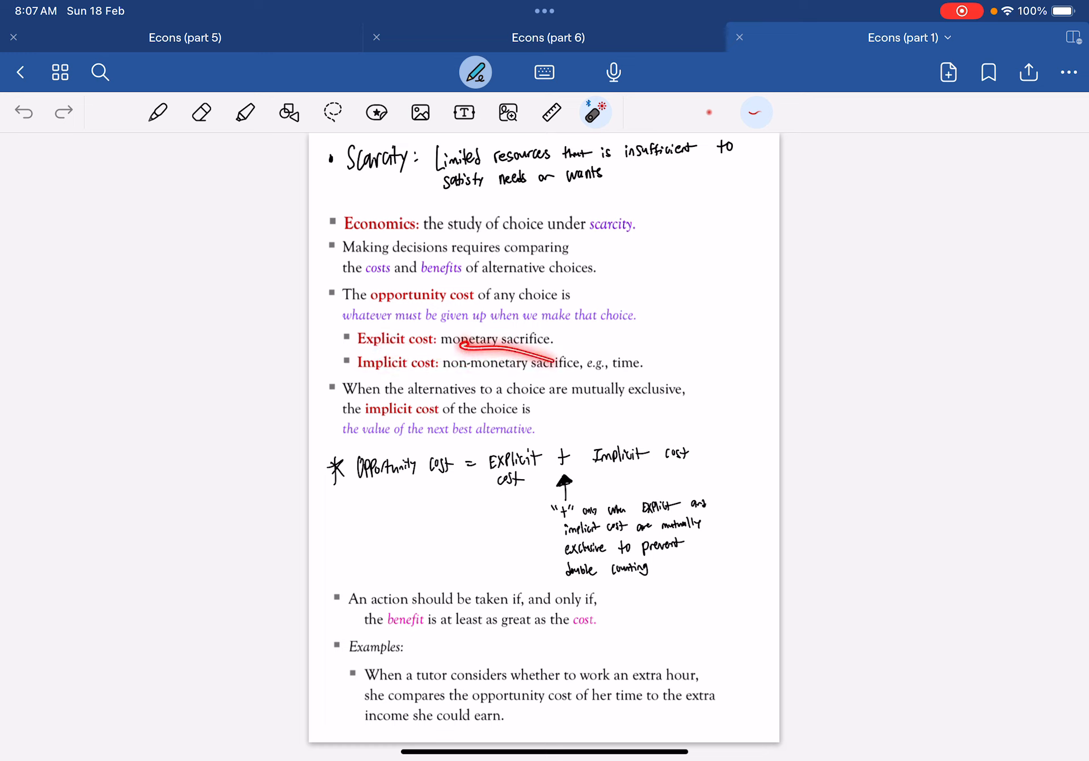
pyautogui.moveTo(458, 364); pyautogui.dragTo(570, 367)
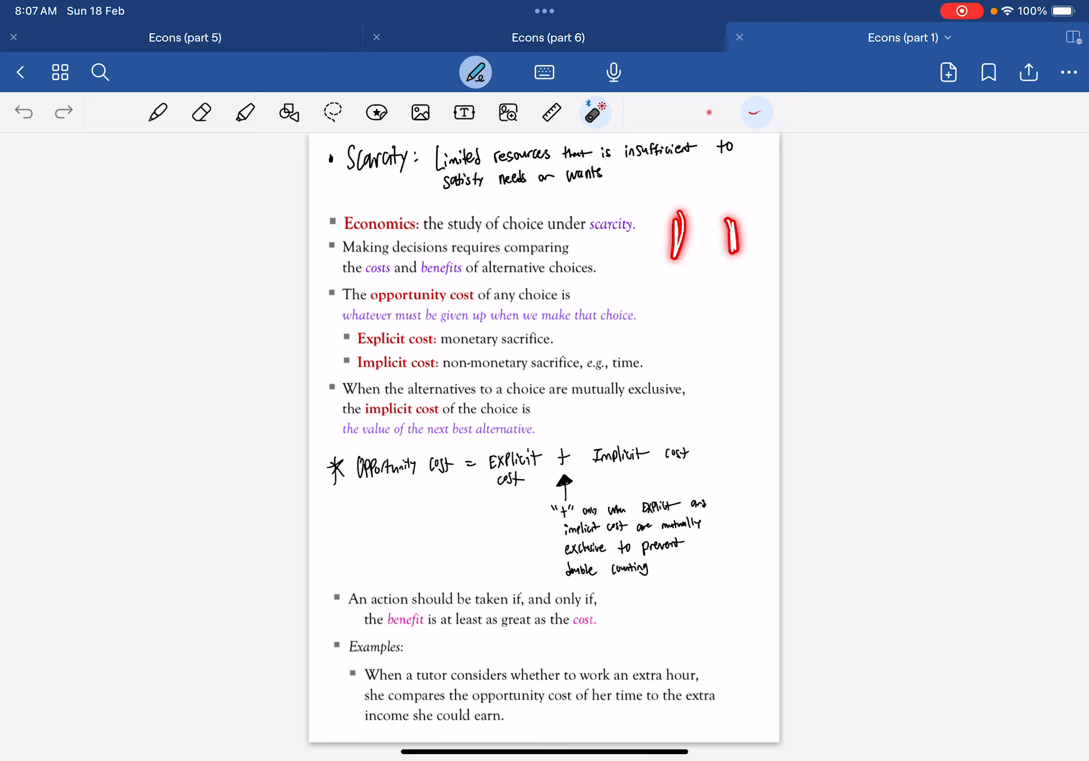
pyautogui.moveTo(681, 271); pyautogui.dragTo(691, 334)
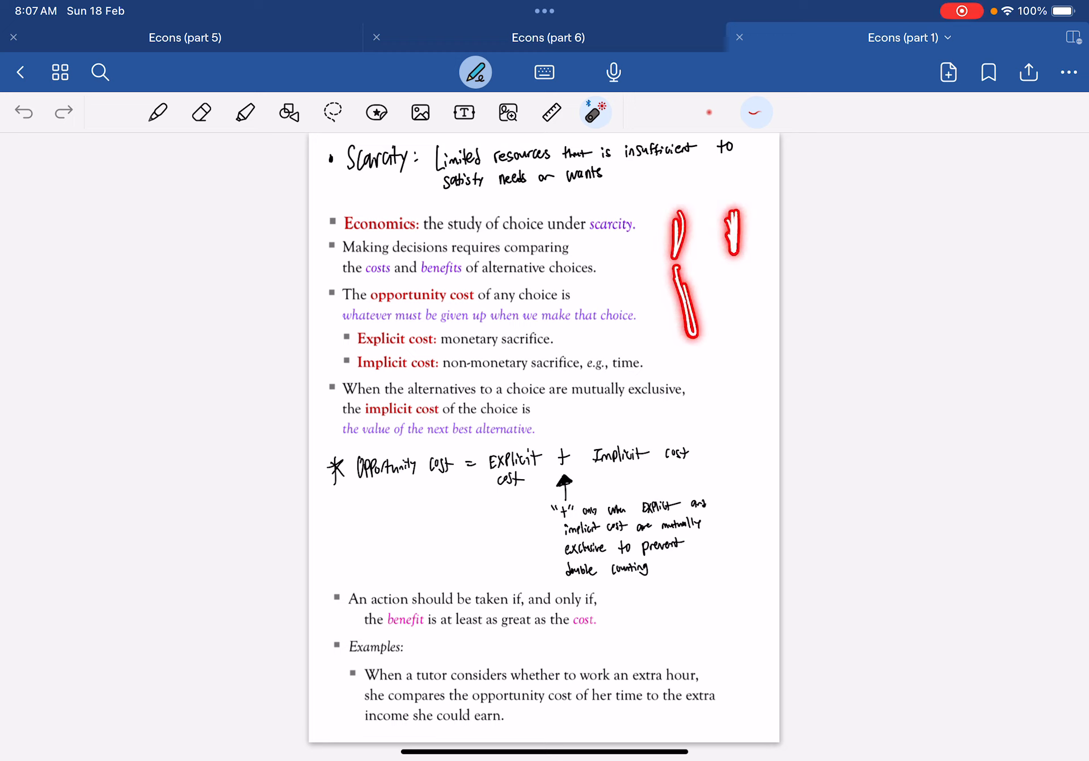
pyautogui.moveTo(688, 368); pyautogui.dragTo(684, 271)
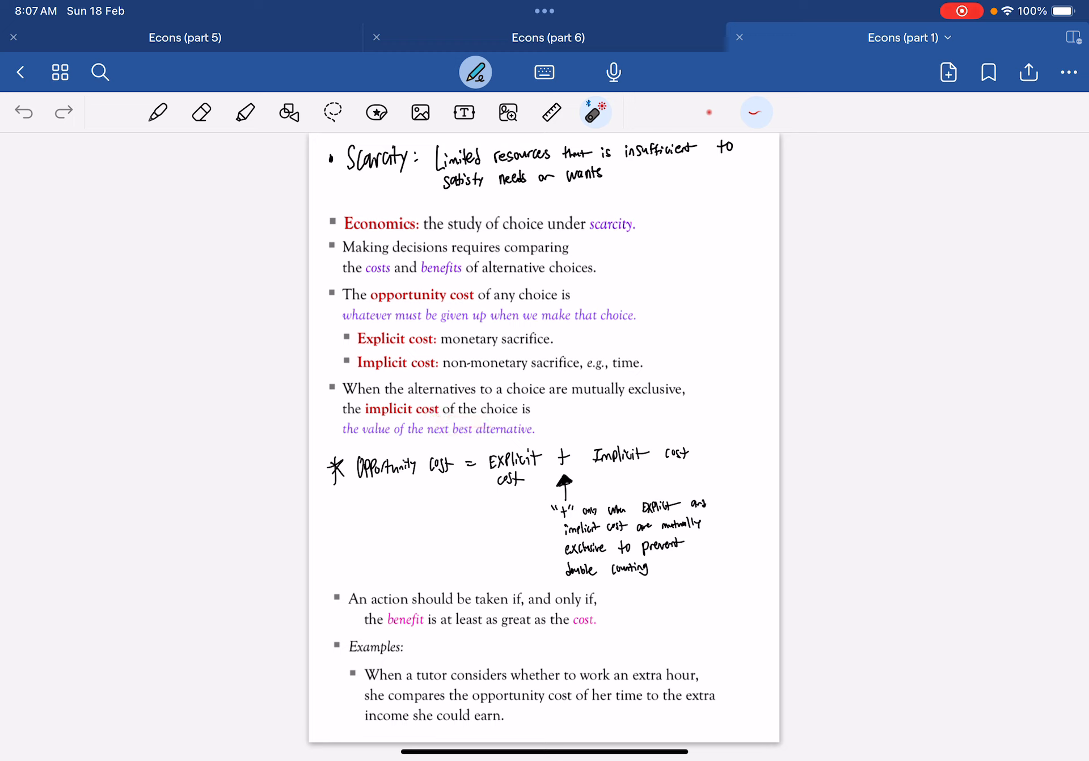
# Step: Emphasize the explicit and implicit cost terms and the words benefit and cost
pyautogui.moveTo(361, 494); pyautogui.dragTo(435, 490)
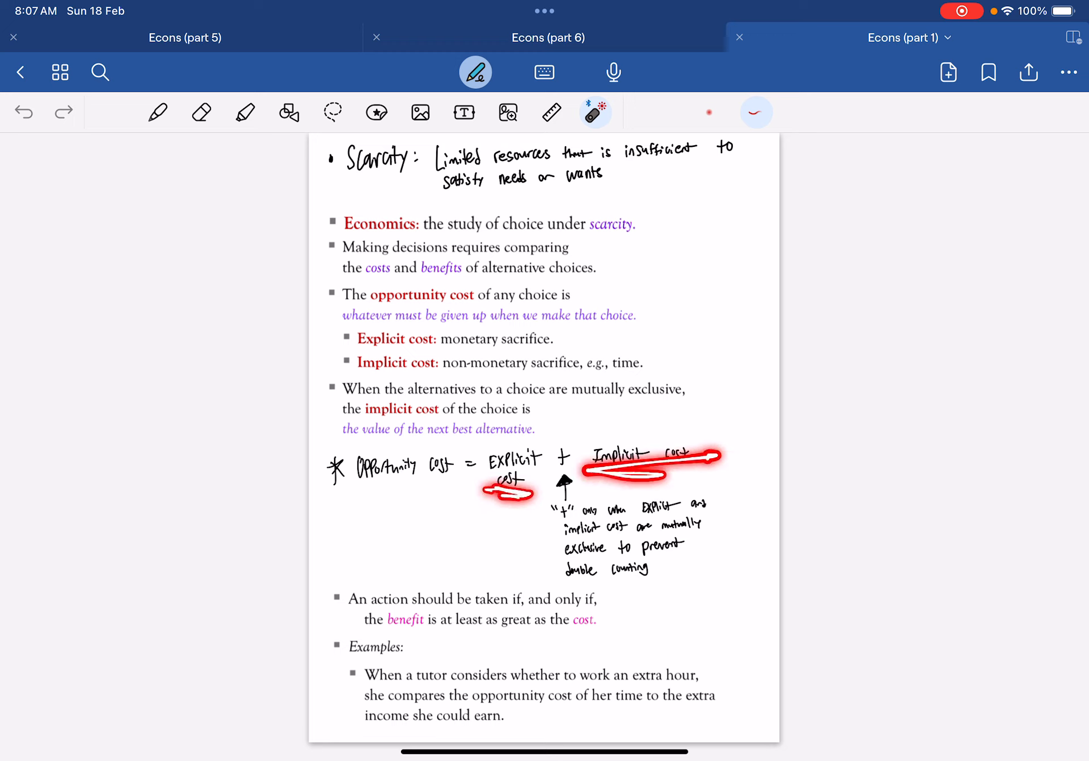
pyautogui.click(592, 112)
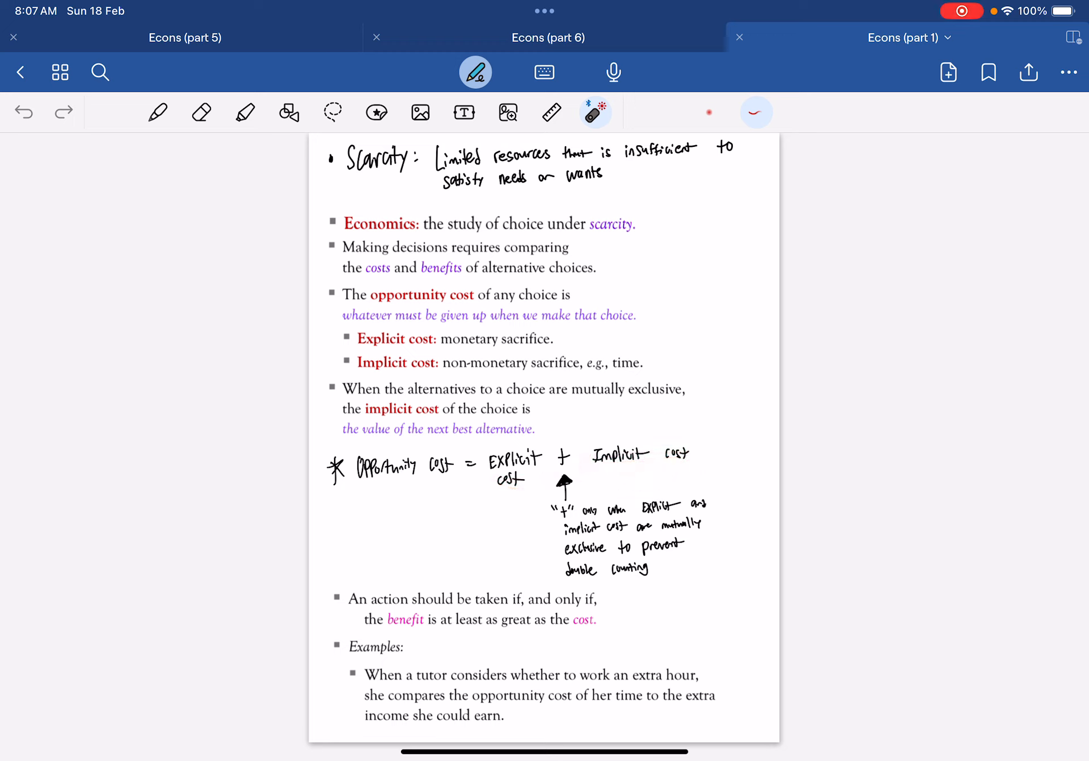
pyautogui.moveTo(563, 556); pyautogui.dragTo(611, 556)
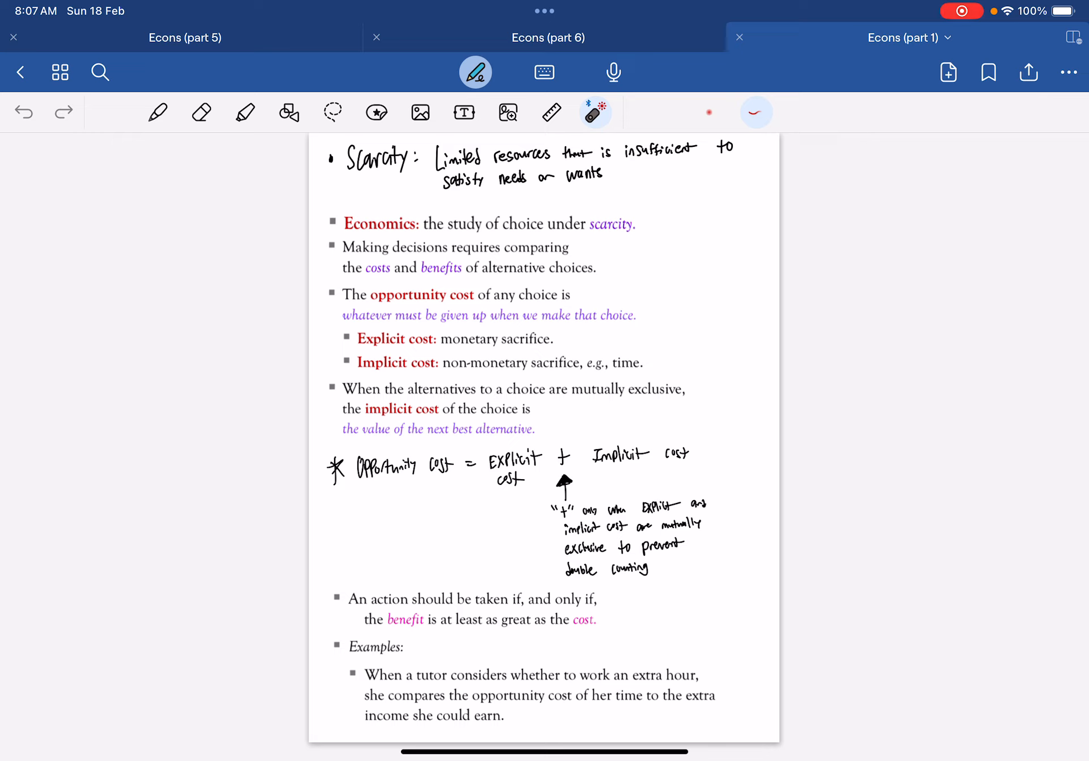
pyautogui.moveTo(638, 538); pyautogui.dragTo(695, 535)
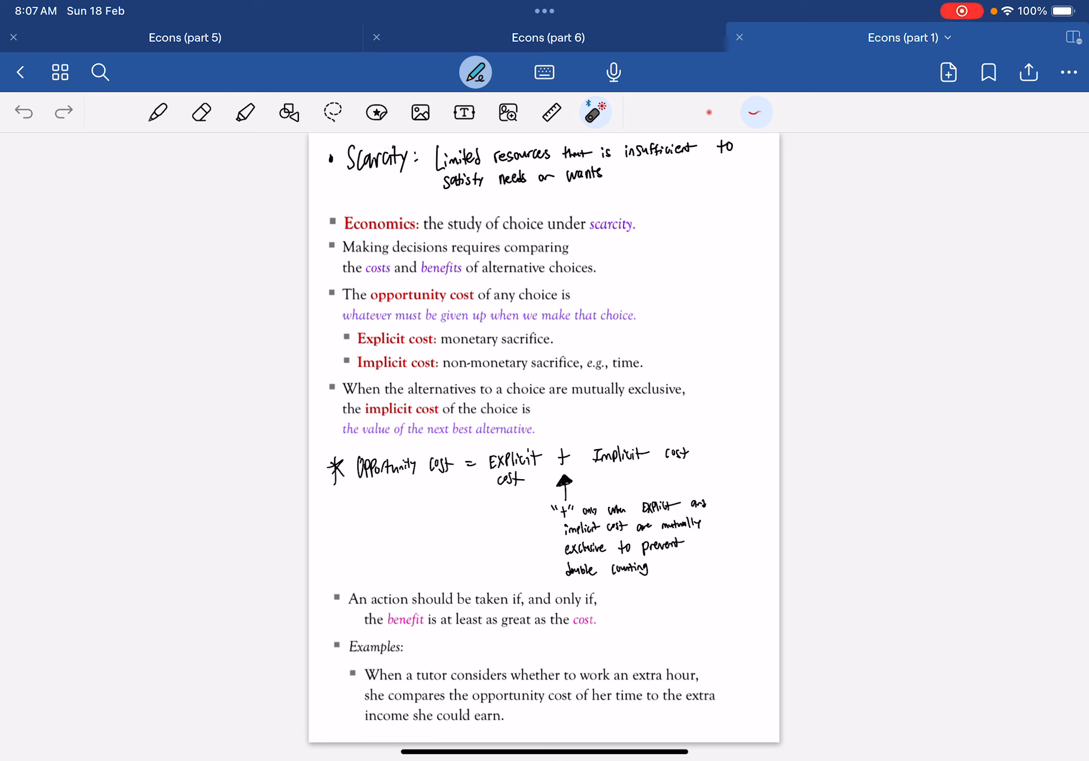
pyautogui.moveTo(636, 559); pyautogui.dragTo(697, 556)
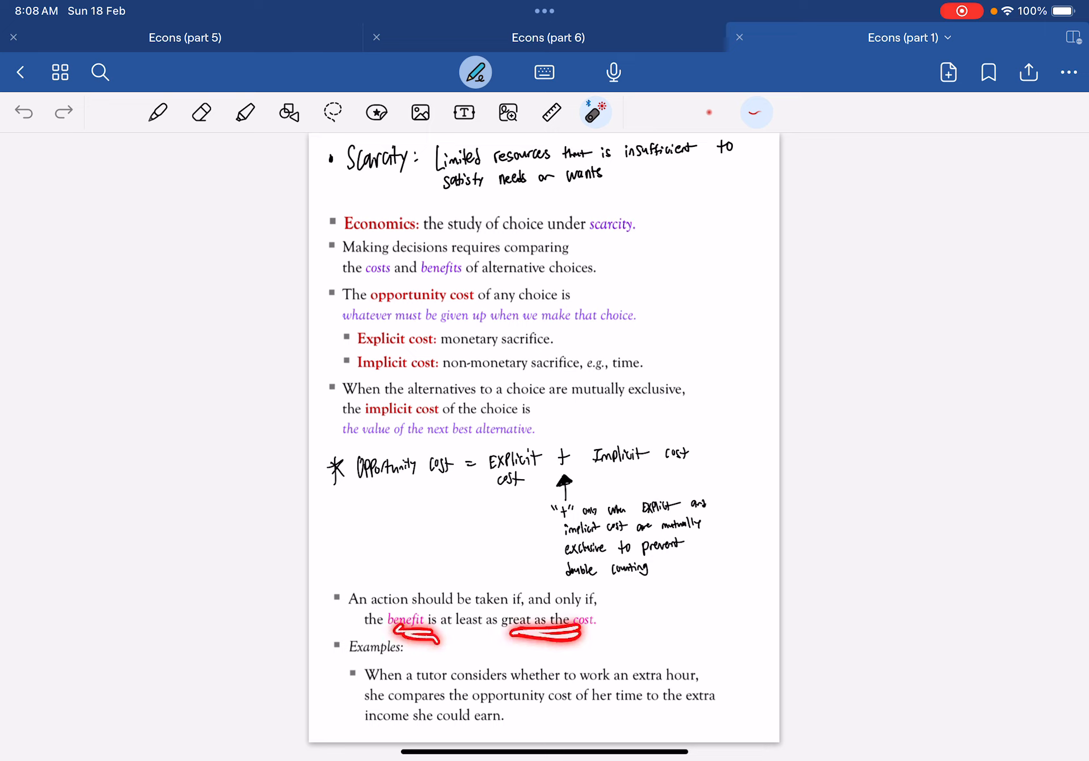
pyautogui.click(202, 112)
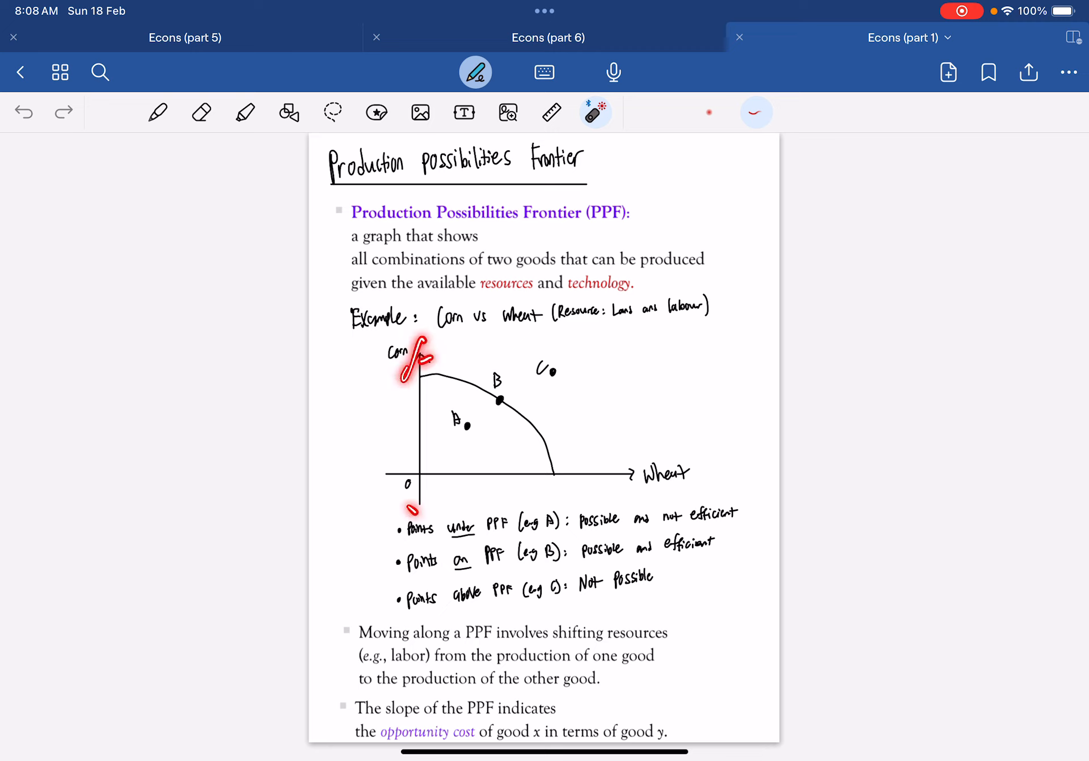
# Step: On the PPF page, point out the corn axis and the top of the frontier curve
pyautogui.moveTo(423, 372); pyautogui.dragTo(559, 472)
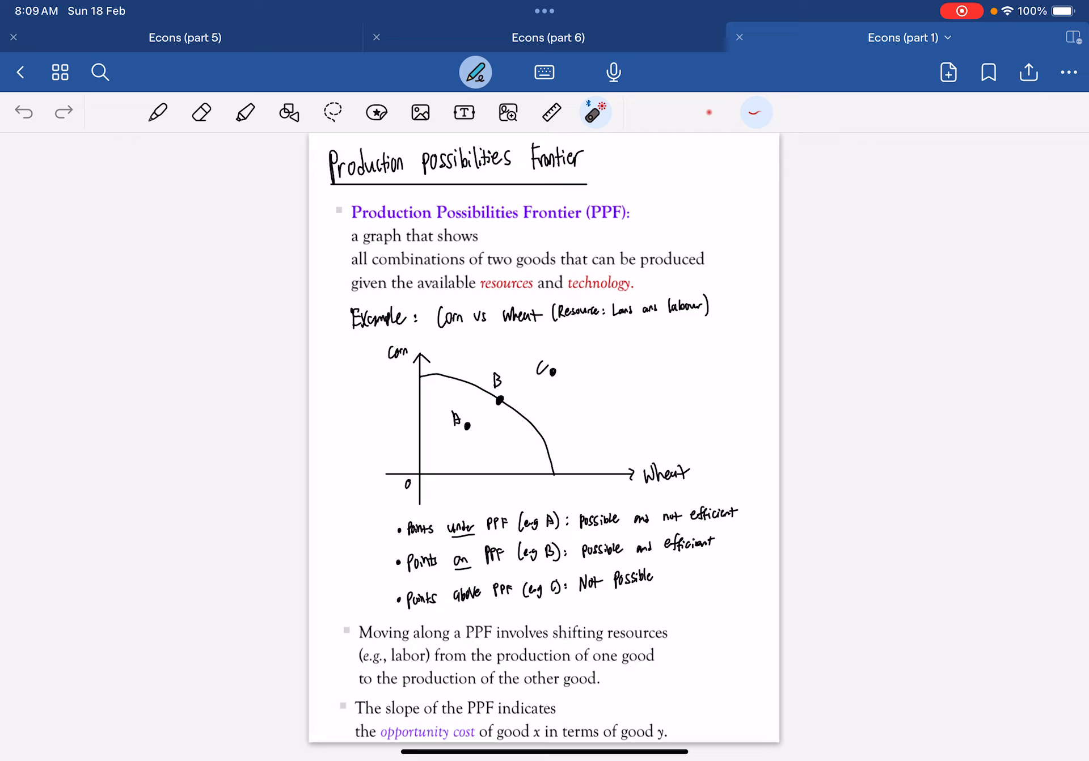
pyautogui.moveTo(445, 389); pyautogui.dragTo(472, 376)
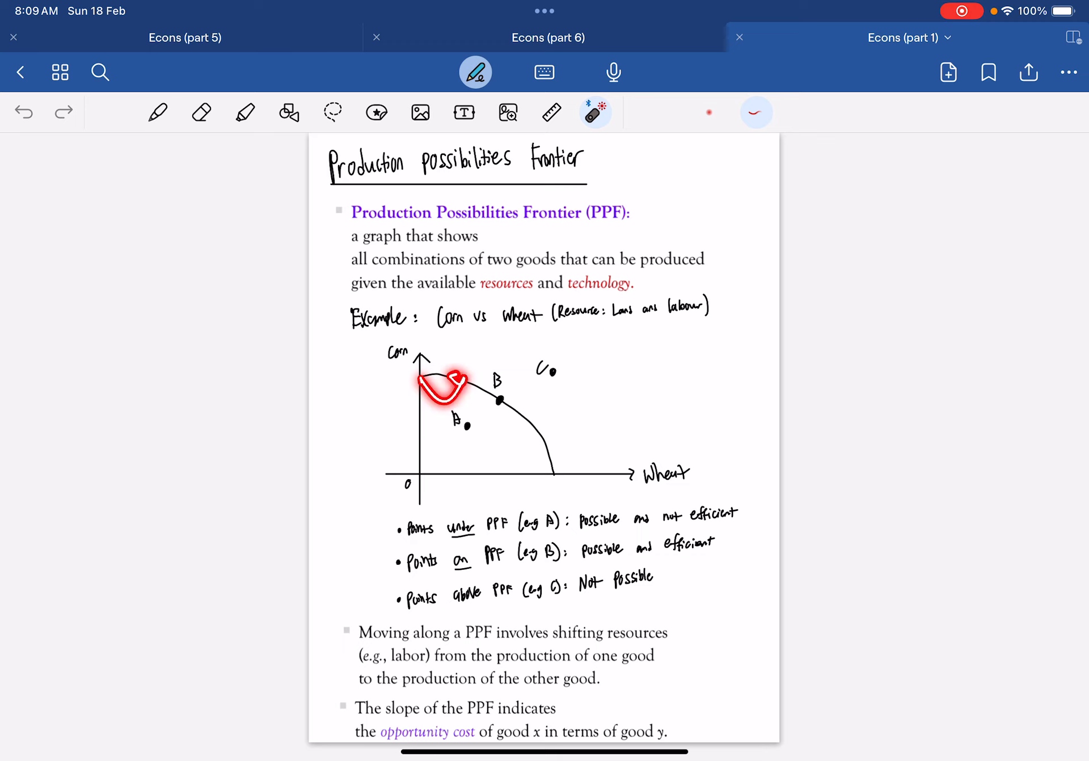
pyautogui.moveTo(435, 379); pyautogui.dragTo(458, 399)
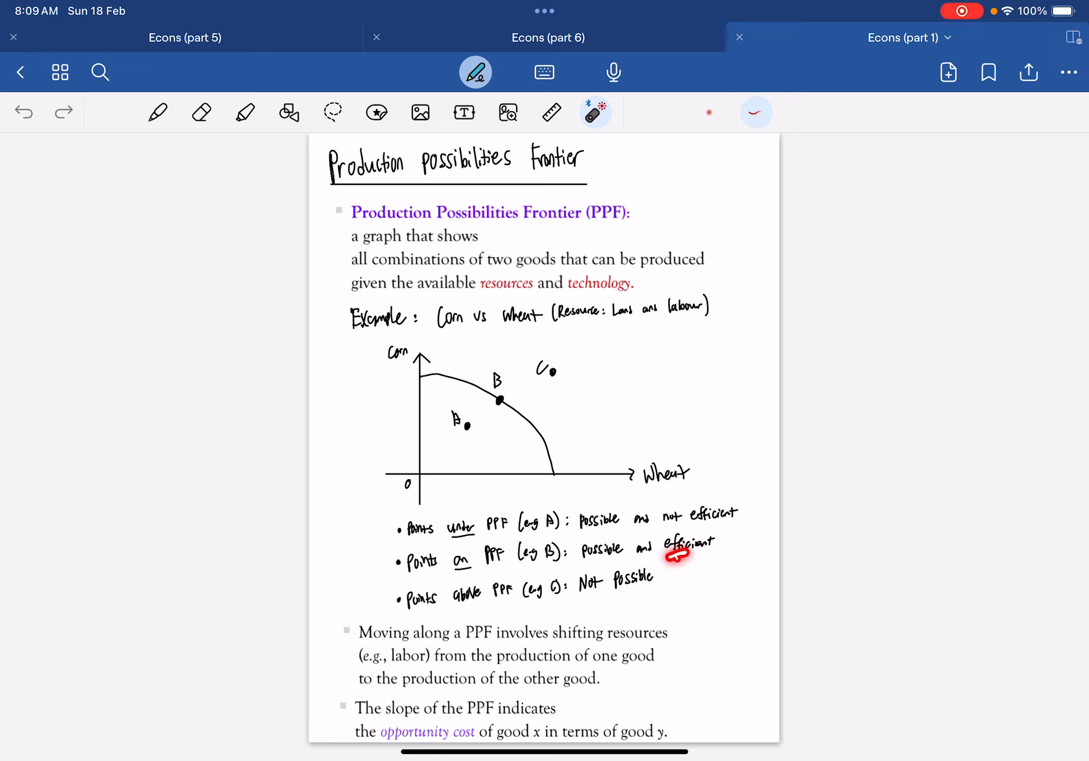
pyautogui.click(680, 554)
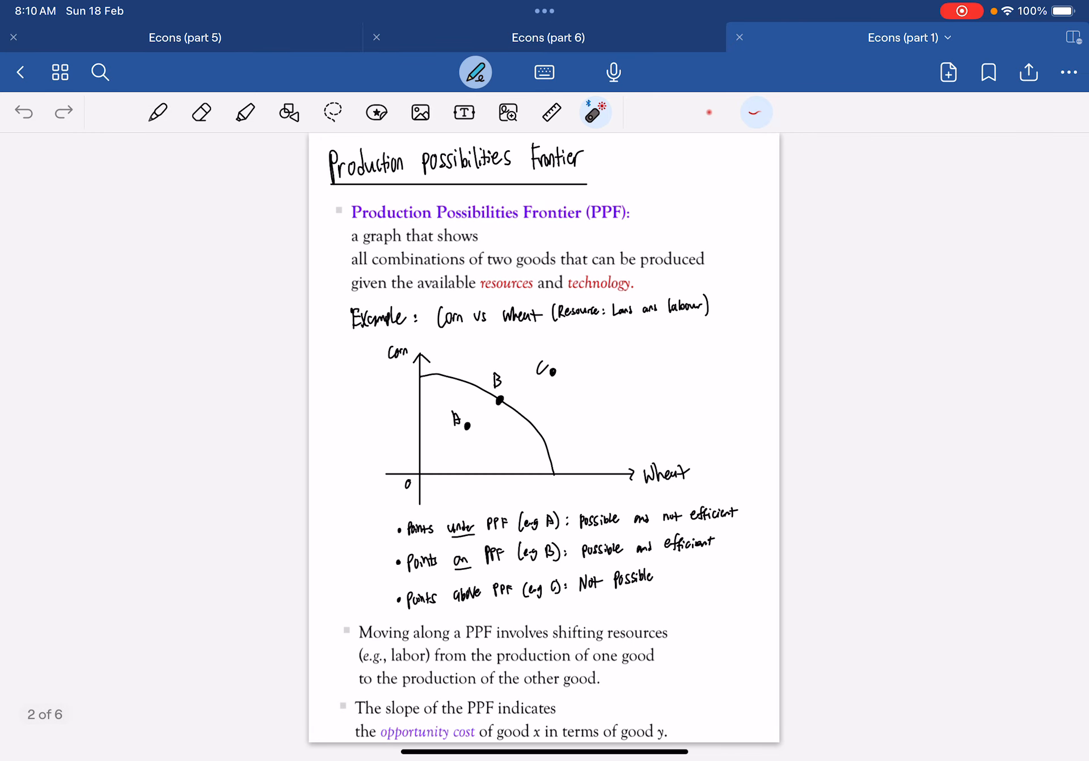
pyautogui.moveTo(410, 382); pyautogui.dragTo(556, 468)
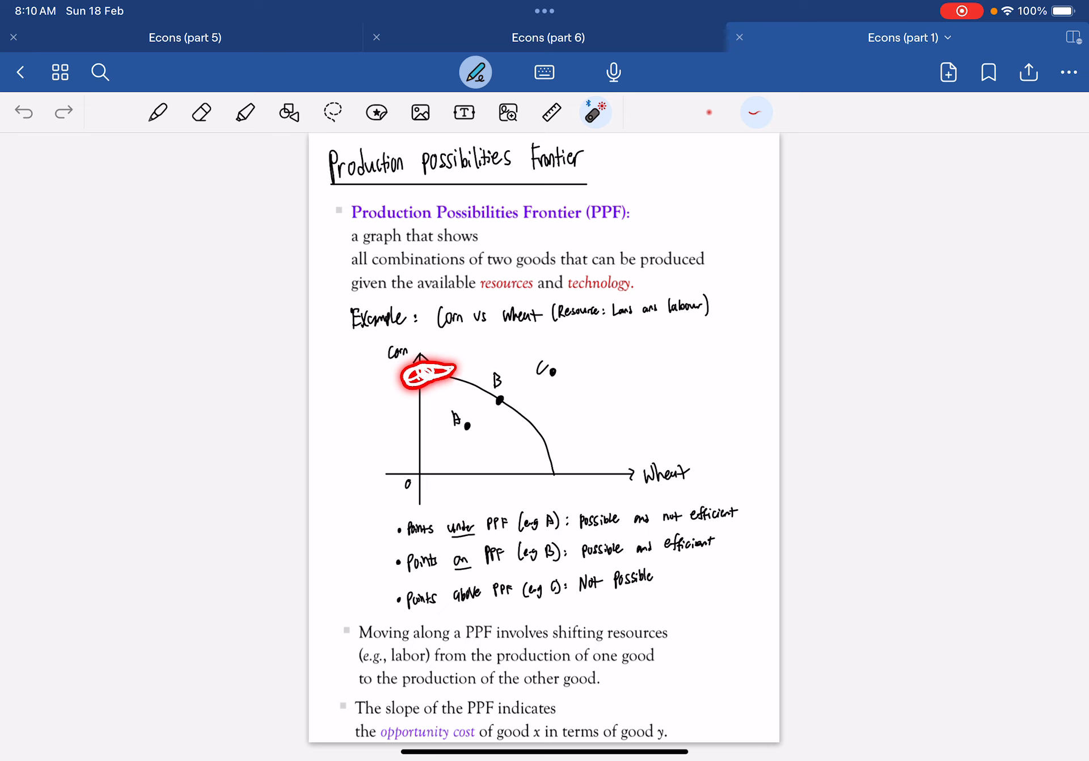
# Step: Scroll to the growth page, point out the outer shifted PPF curve, then continue to Specialization and Exchange
pyautogui.scroll(-3)
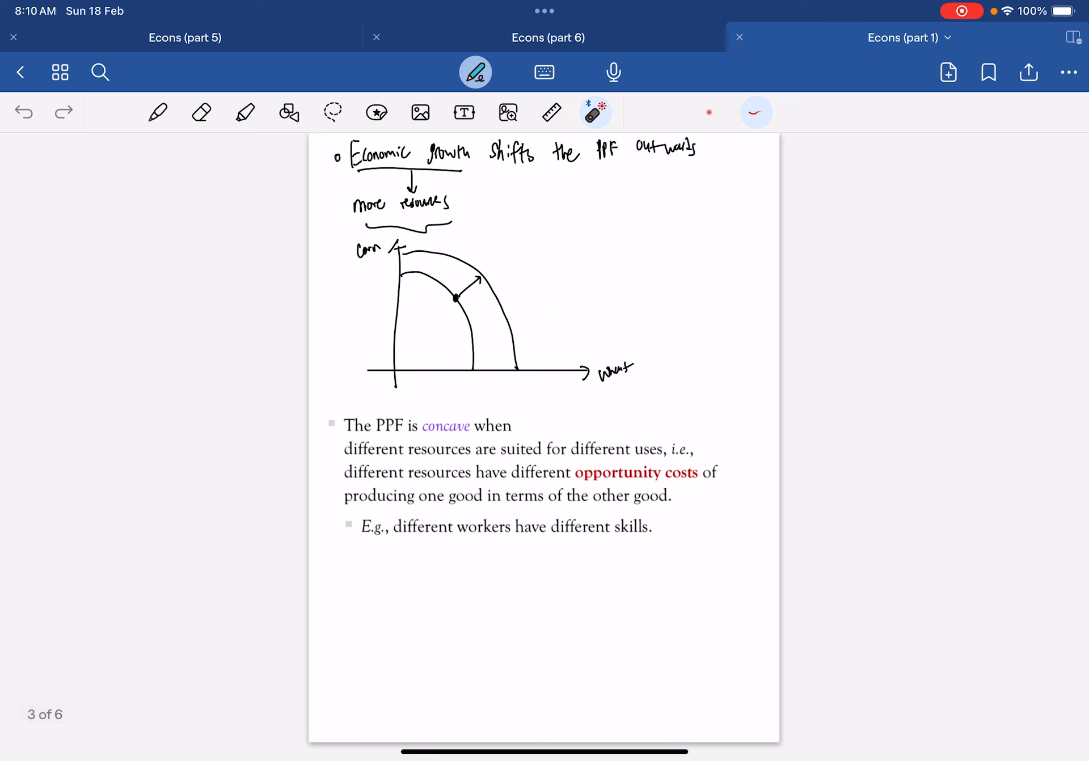
pyautogui.moveTo(354, 157); pyautogui.dragTo(507, 170)
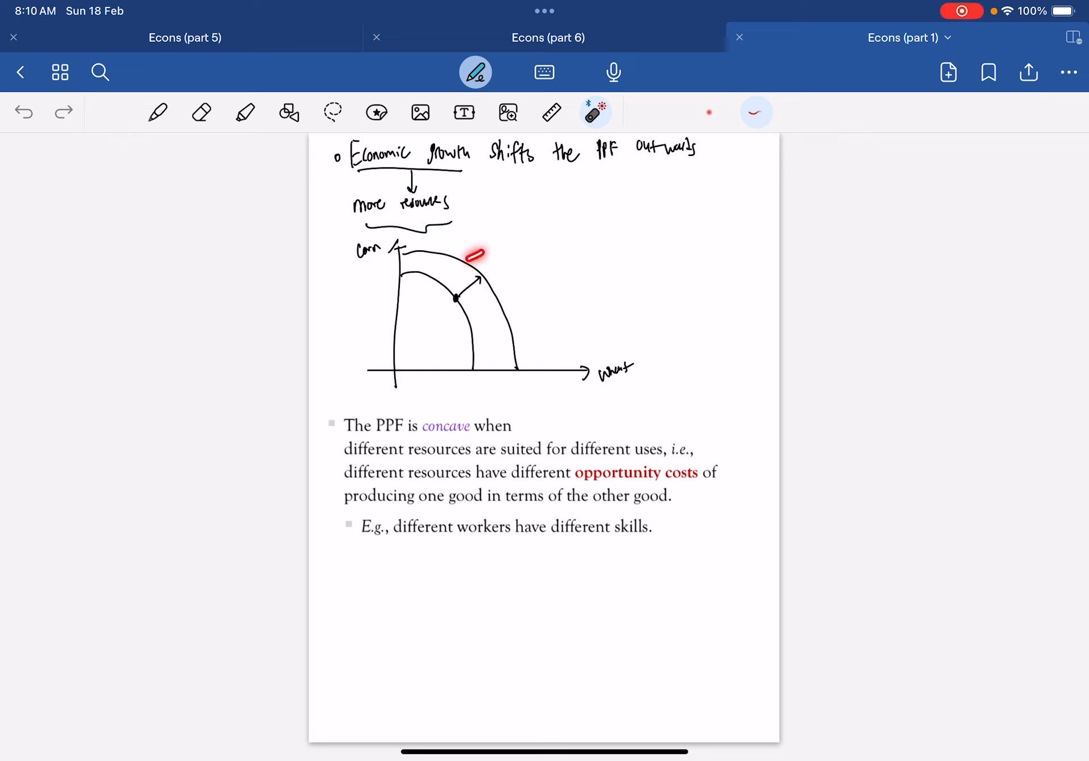
pyautogui.click(475, 253)
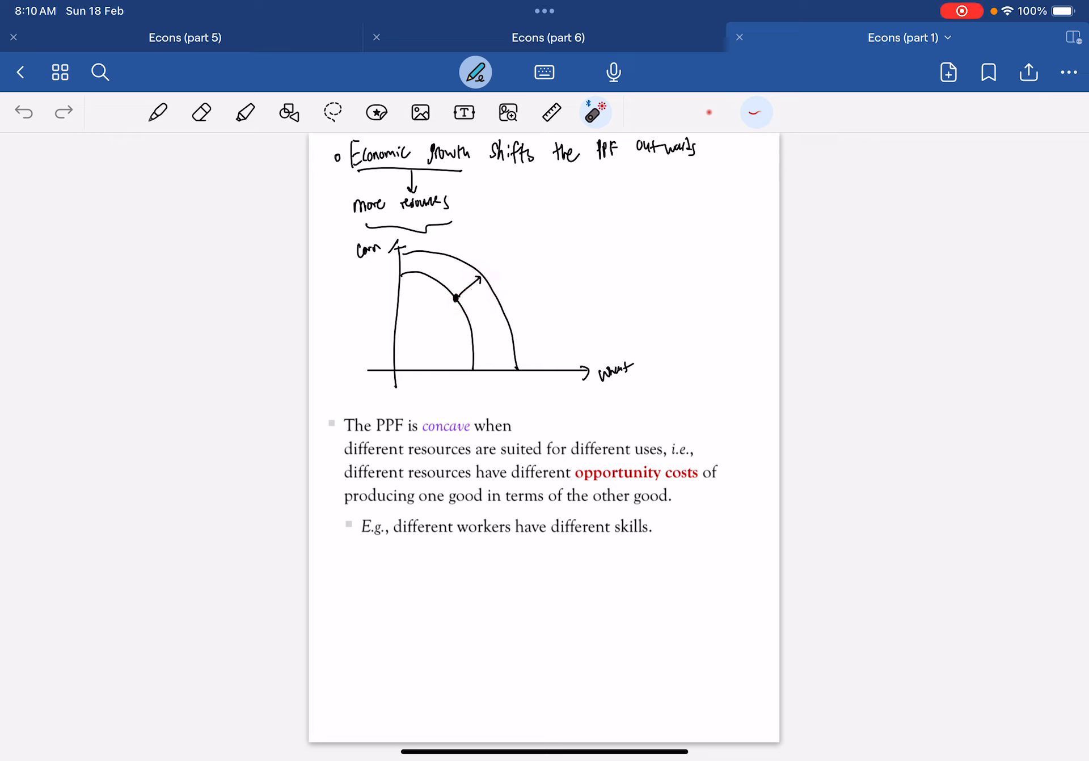
pyautogui.moveTo(361, 149); pyautogui.dragTo(472, 157)
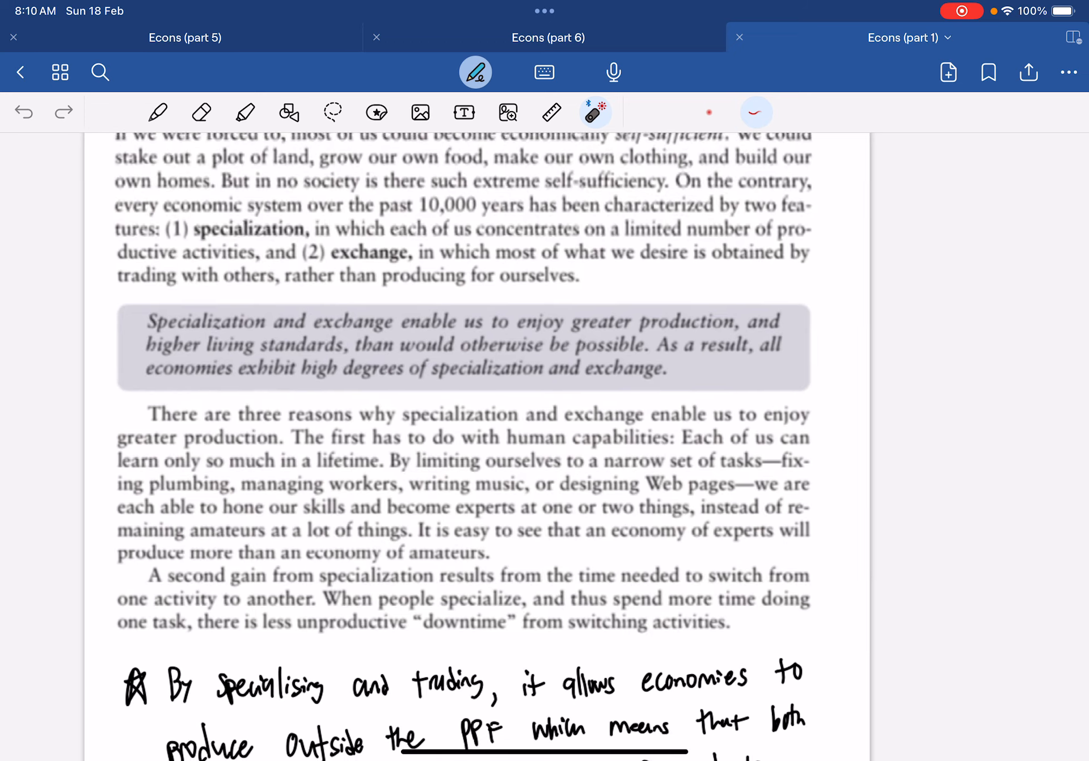
pyautogui.scroll(-3)
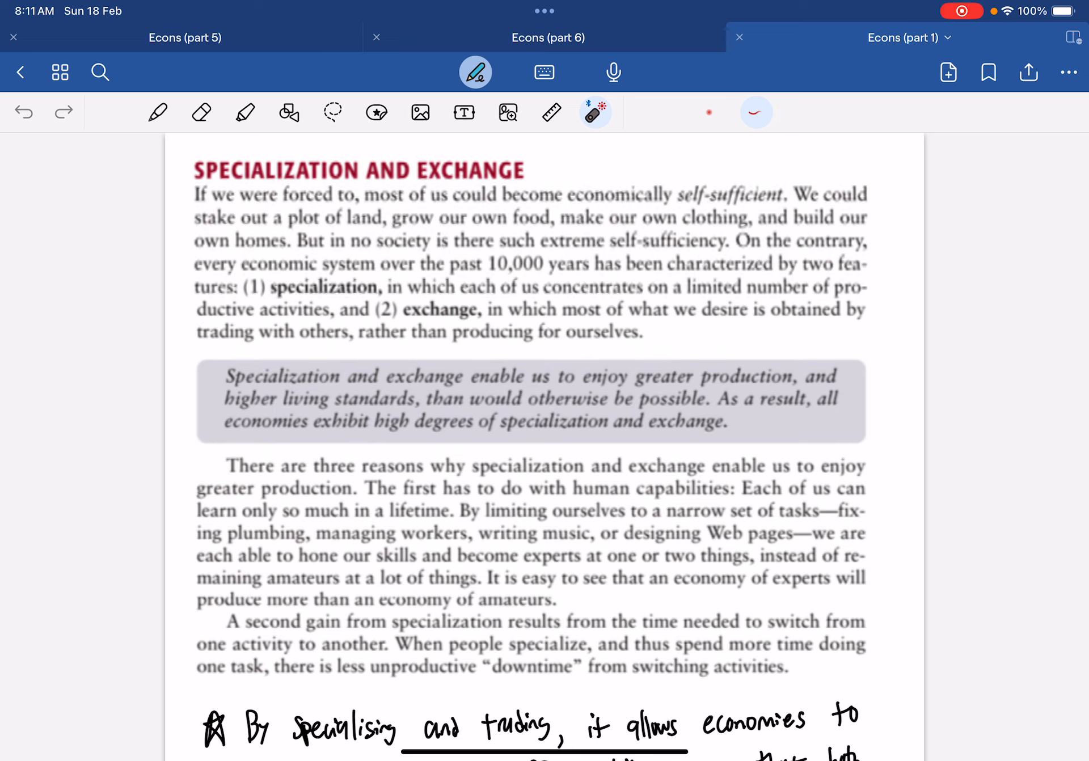
pyautogui.moveTo(507, 173); pyautogui.dragTo(688, 167)
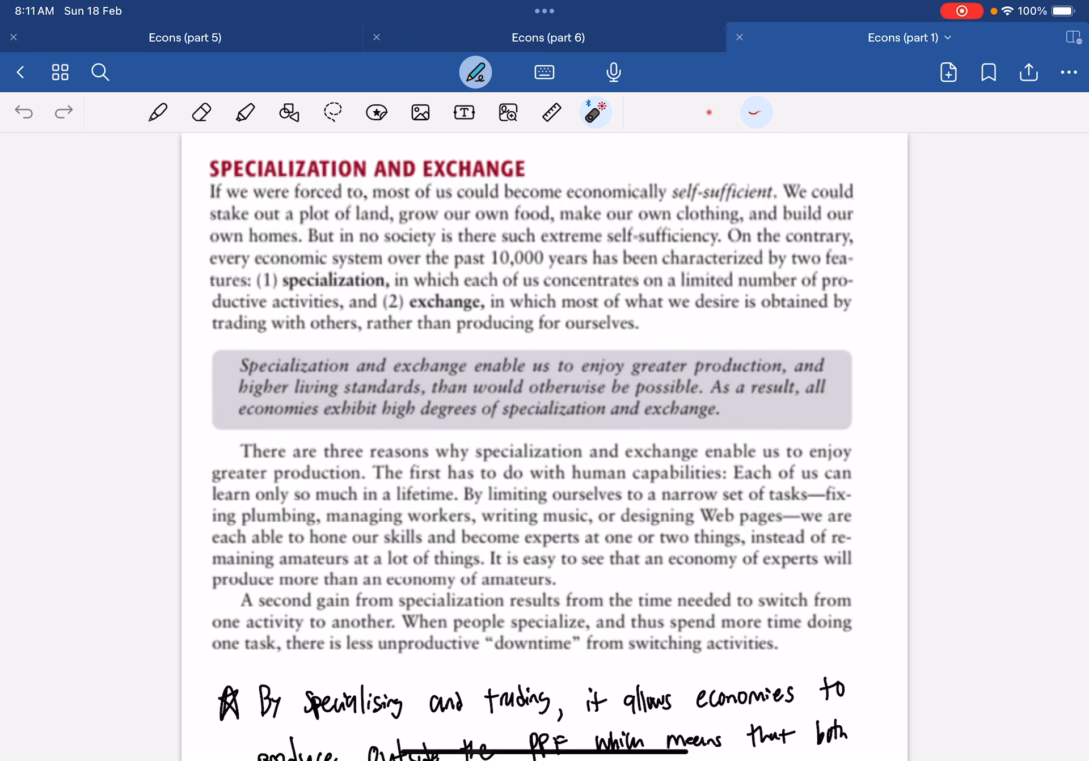
pyautogui.moveTo(684, 382); pyautogui.dragTo(747, 383)
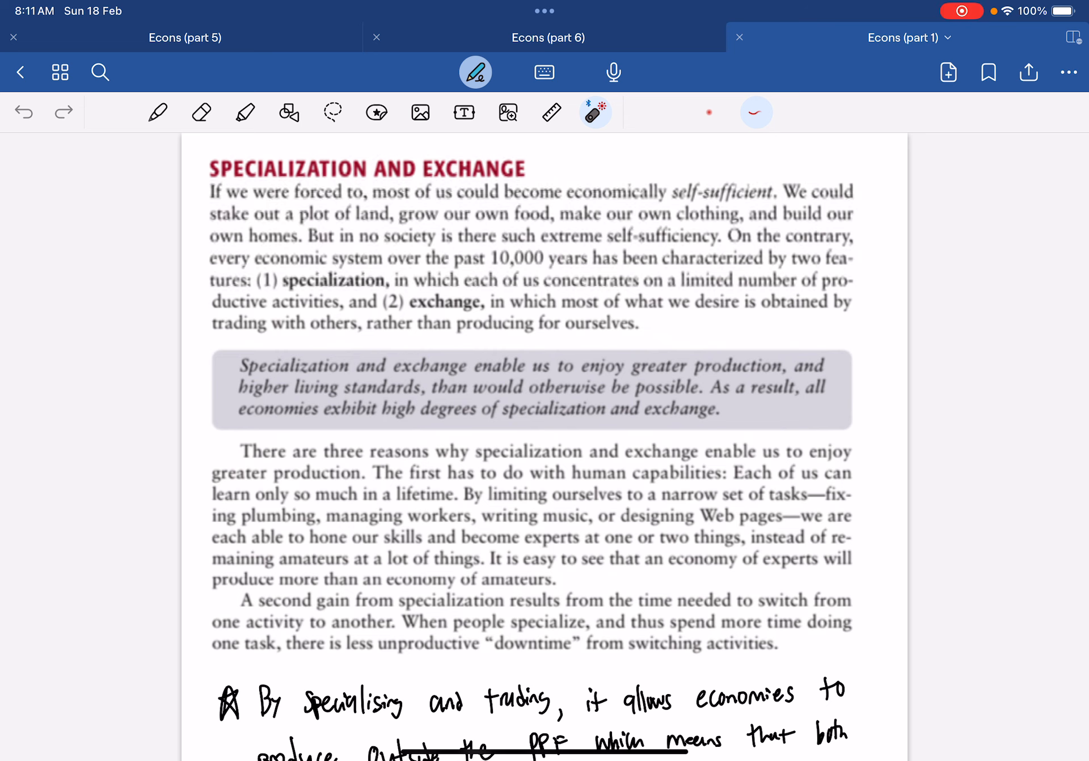
pyautogui.scroll(3)
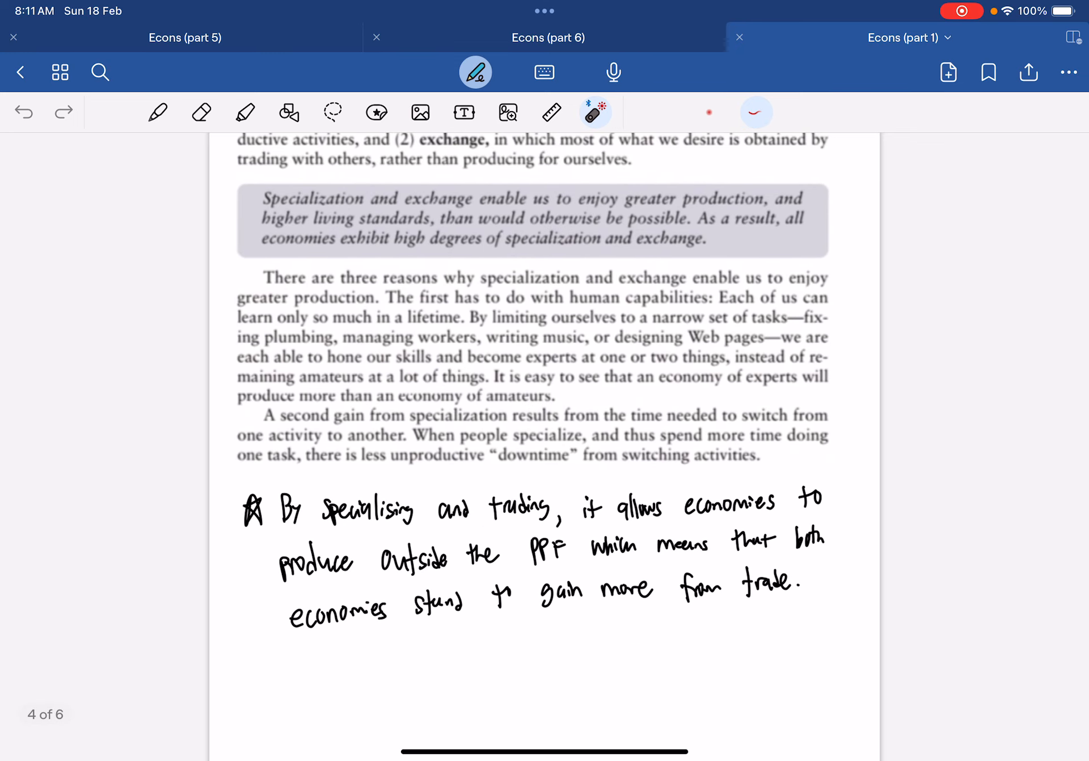
pyautogui.moveTo(813, 271); pyautogui.dragTo(798, 465)
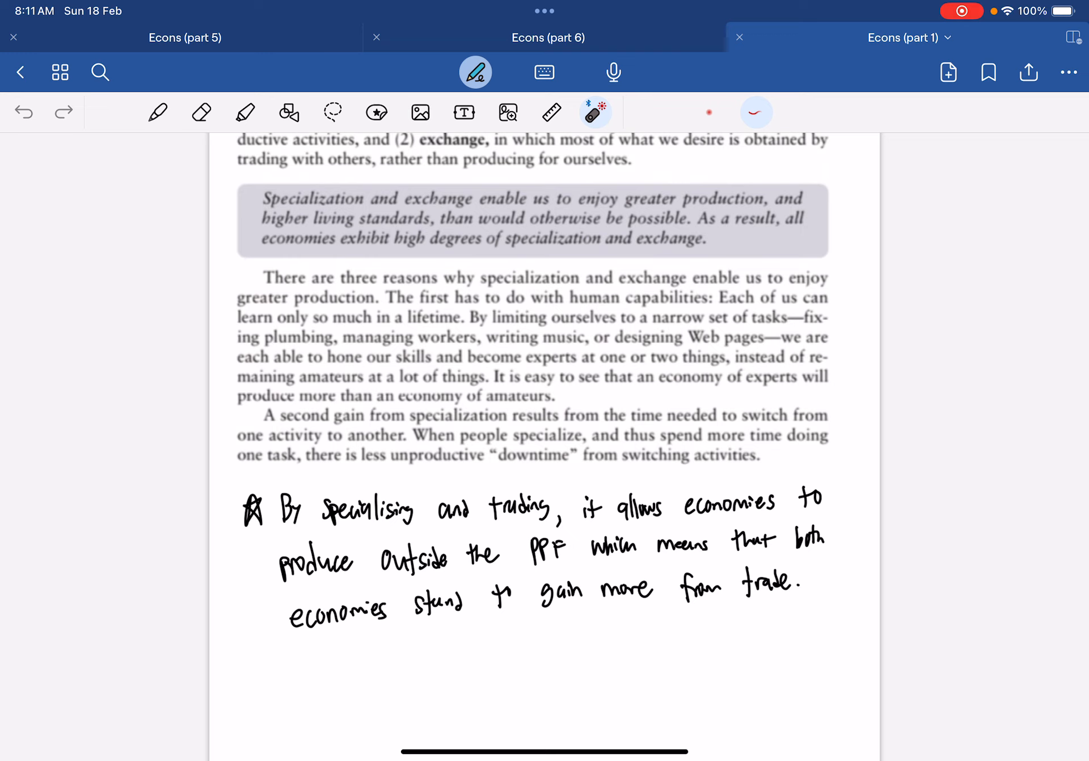
pyautogui.moveTo(556, 309); pyautogui.dragTo(639, 309)
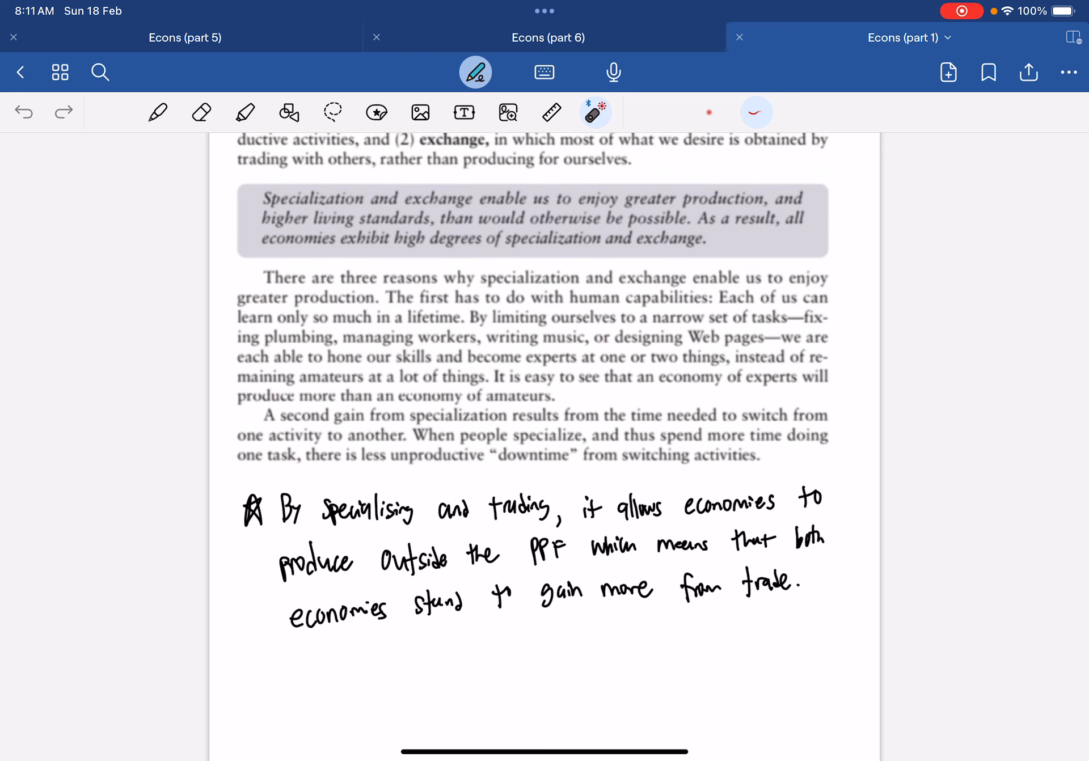
pyautogui.scroll(-3)
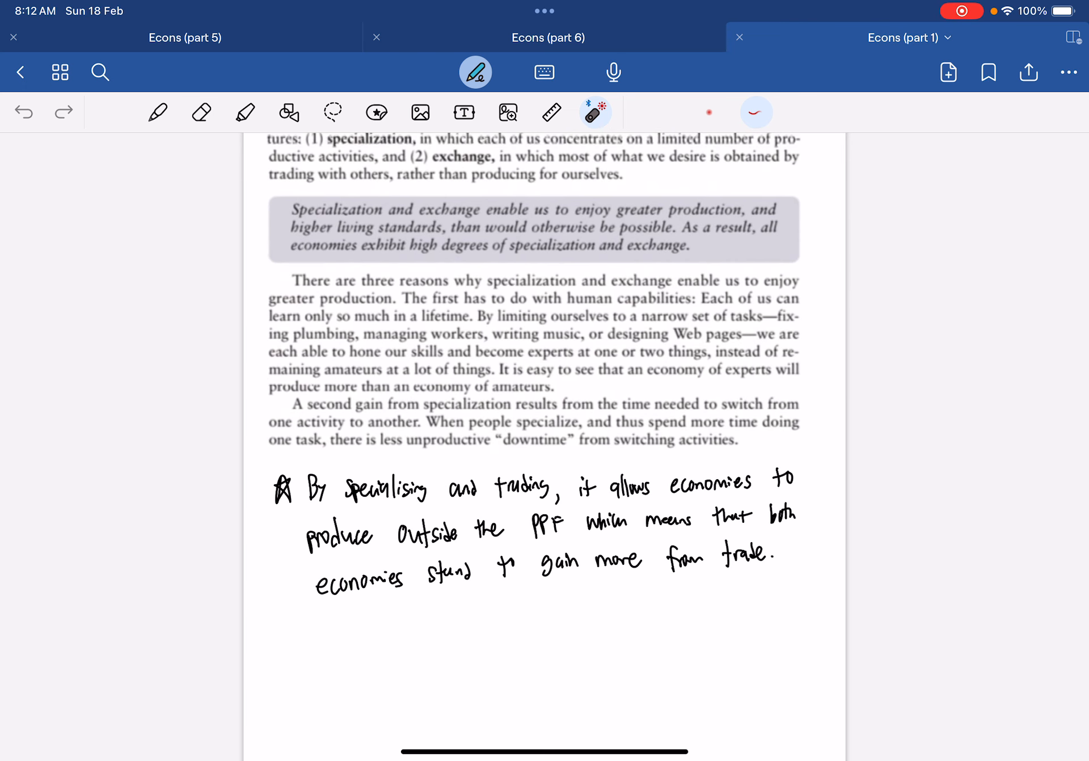
pyautogui.moveTo(642, 413); pyautogui.dragTo(729, 416)
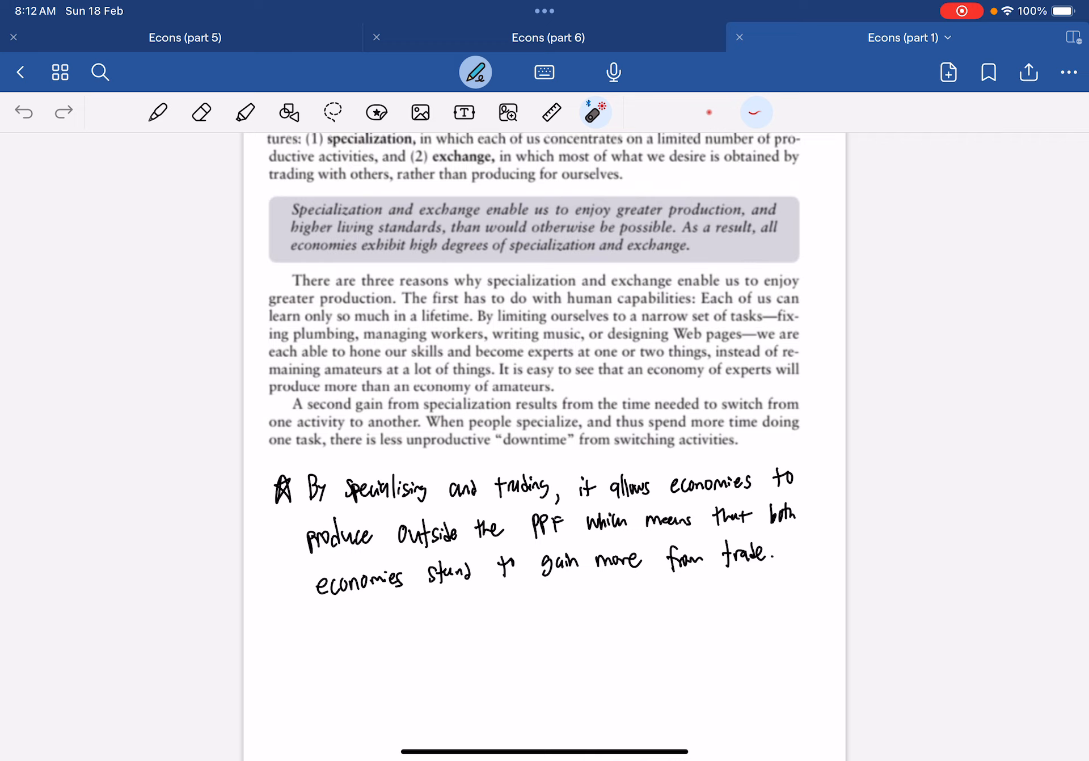
pyautogui.moveTo(625, 504); pyautogui.dragTo(657, 503)
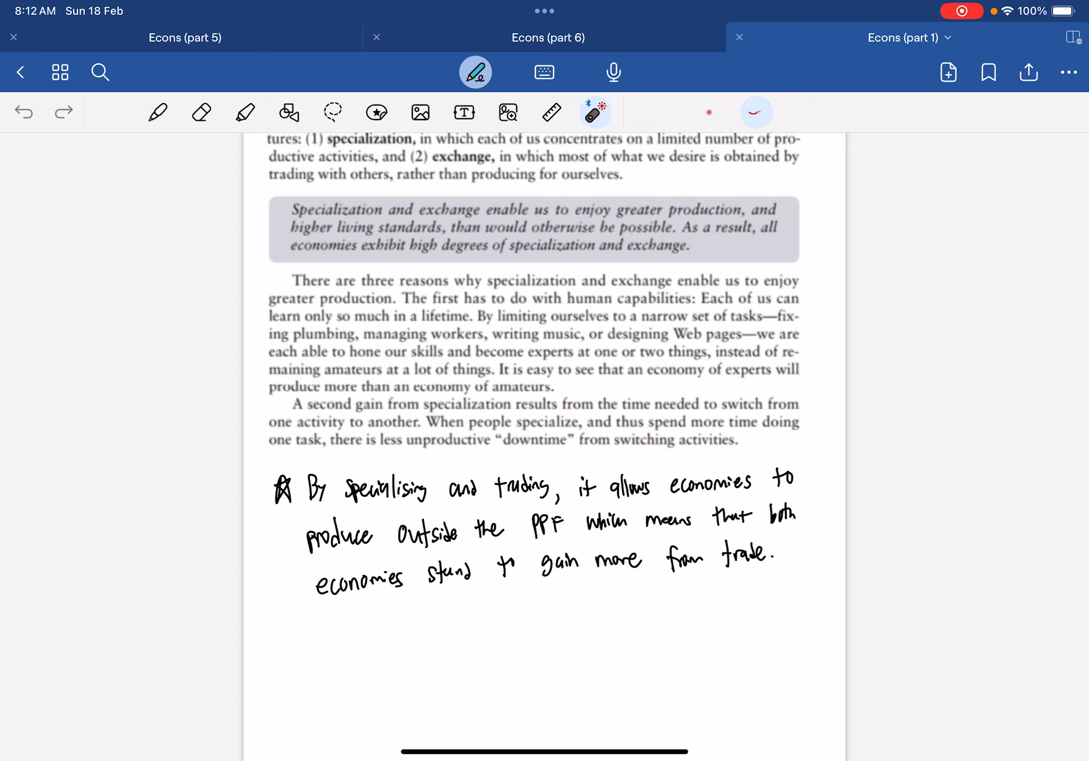
pyautogui.moveTo(403, 549); pyautogui.dragTo(556, 538)
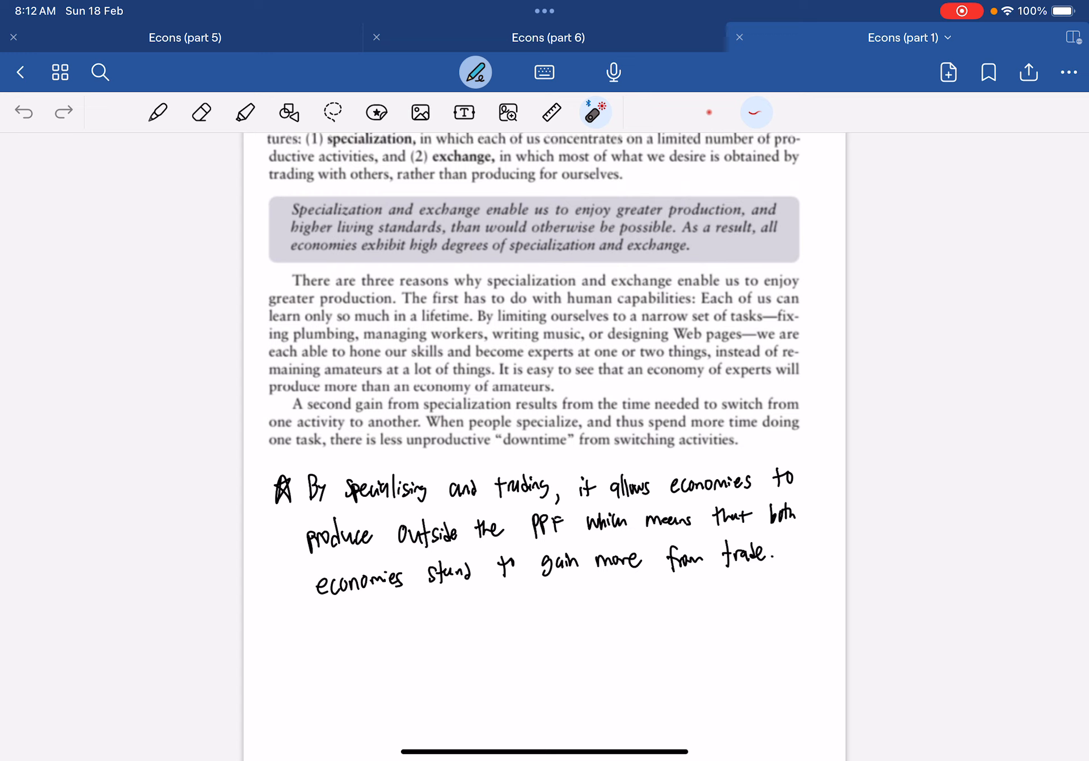
pyautogui.moveTo(576, 591); pyautogui.dragTo(701, 688)
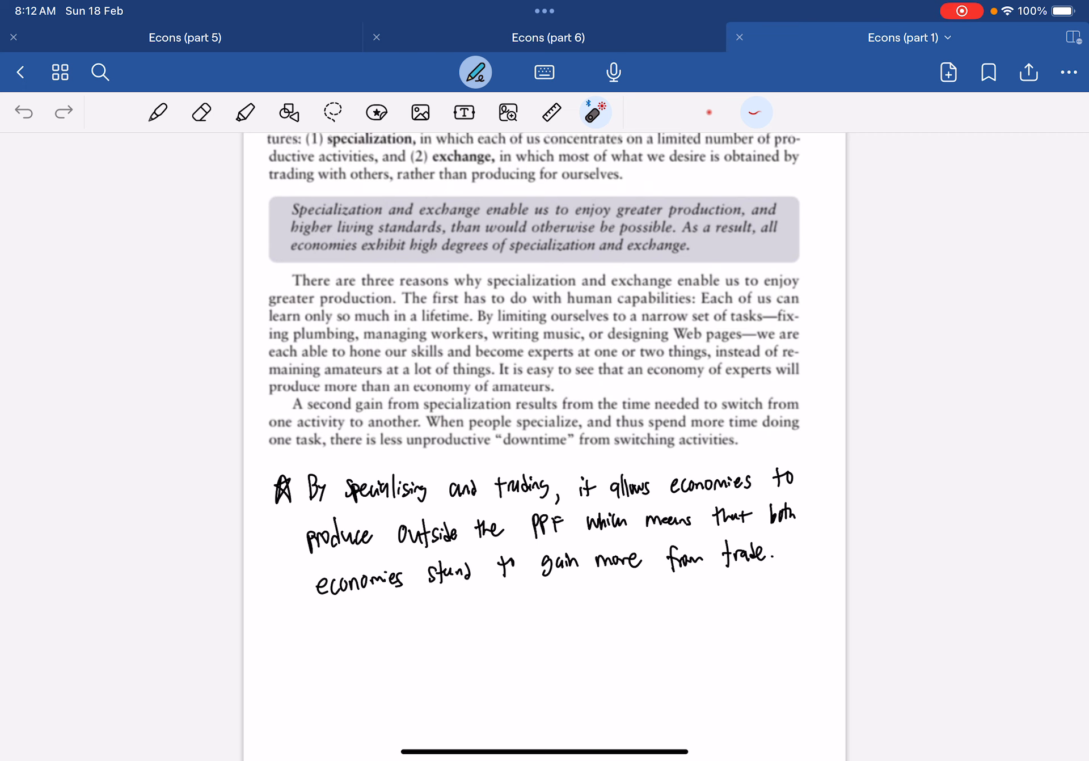
# Step: Scroll to Table 1 and point out the absolute advantage term and the Quart of Berries heading
pyautogui.scroll(-3)
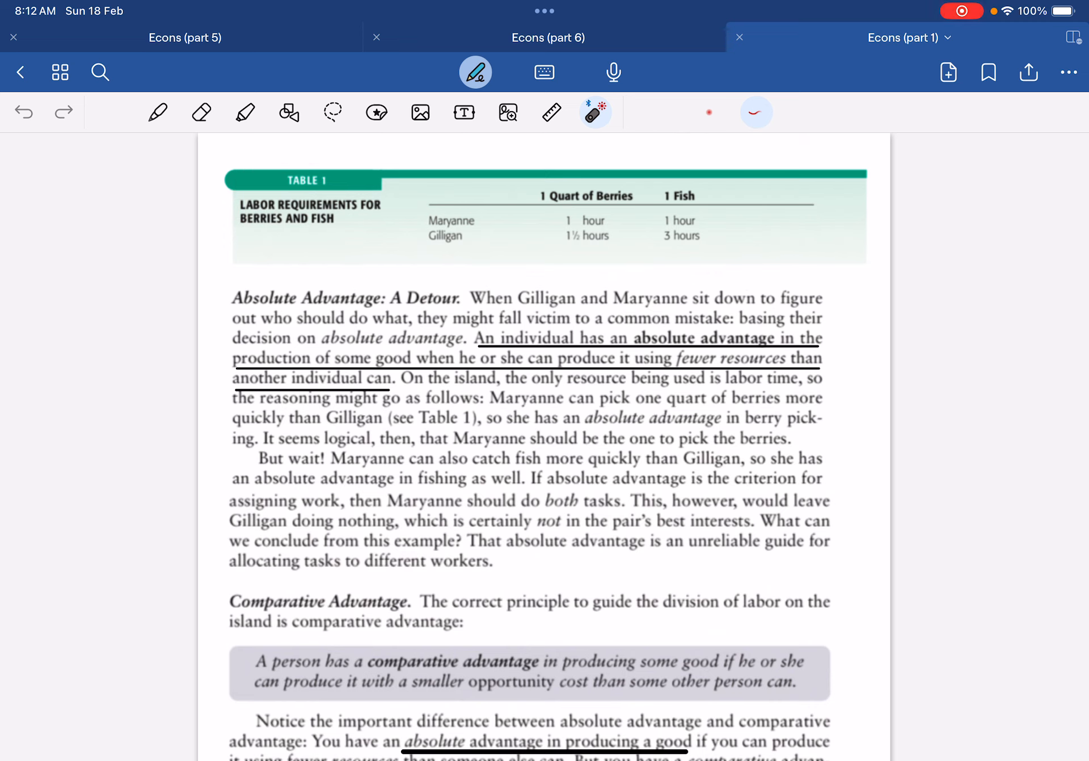
pyautogui.moveTo(494, 213); pyautogui.dragTo(497, 246)
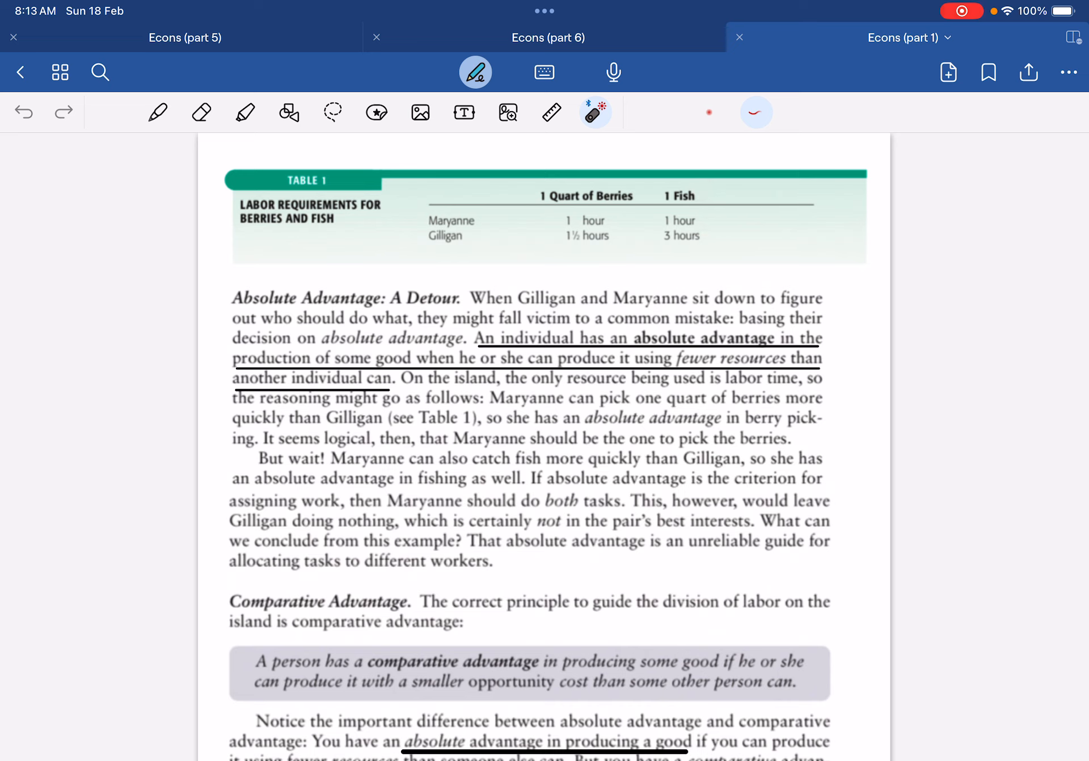
pyautogui.moveTo(667, 351); pyautogui.dragTo(723, 347)
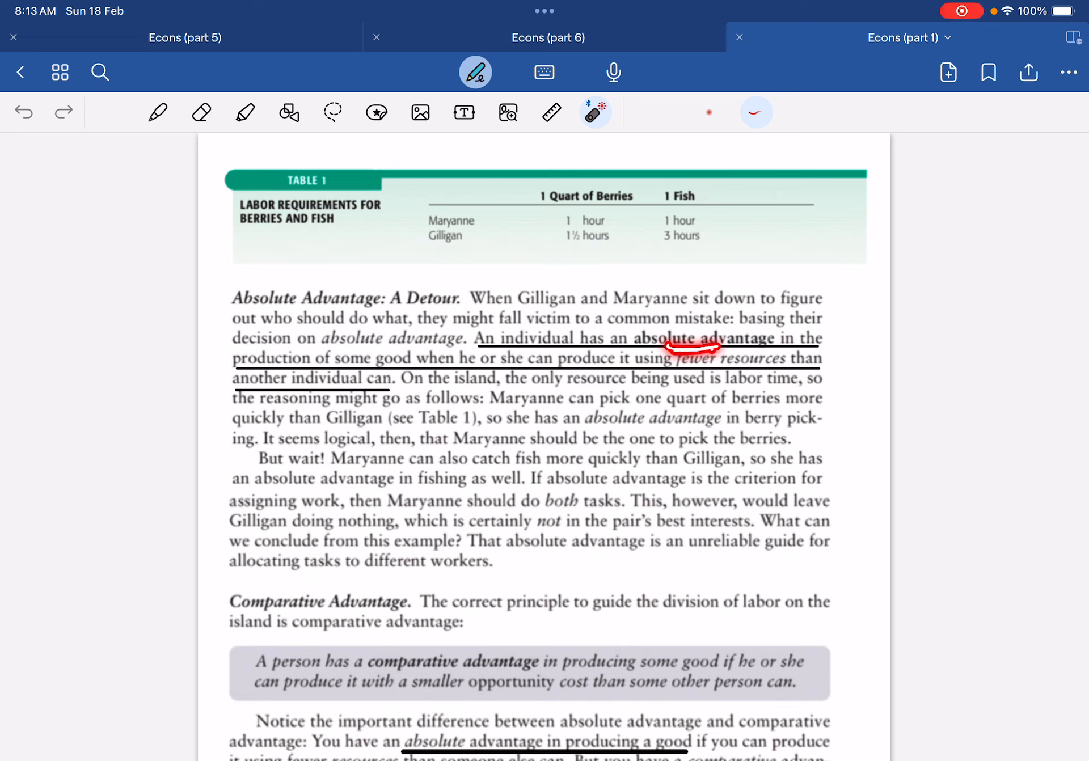
pyautogui.click(202, 112)
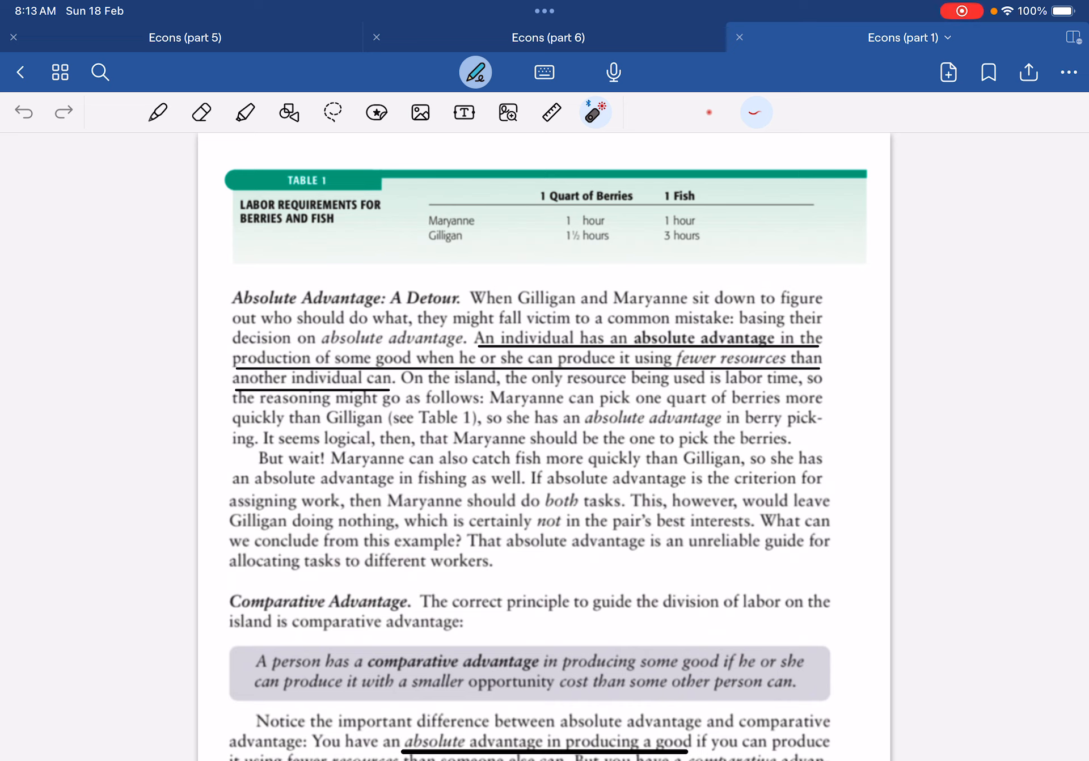
pyautogui.moveTo(431, 215); pyautogui.dragTo(472, 202)
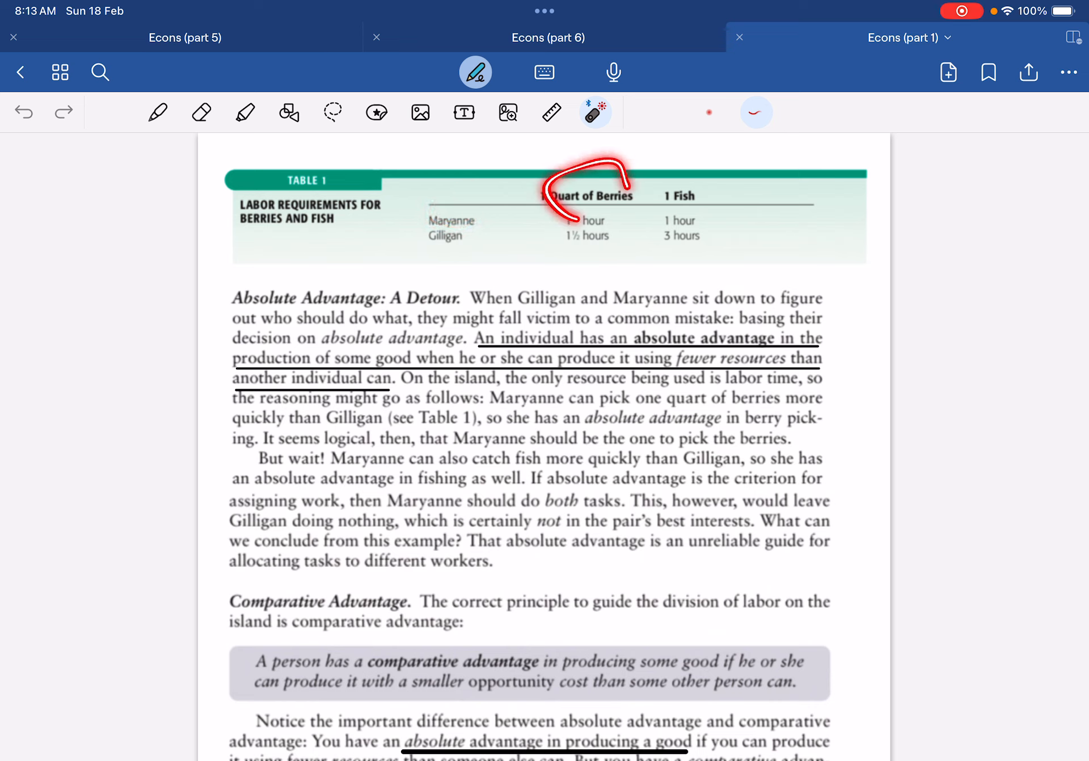
pyautogui.moveTo(674, 174); pyautogui.dragTo(701, 209)
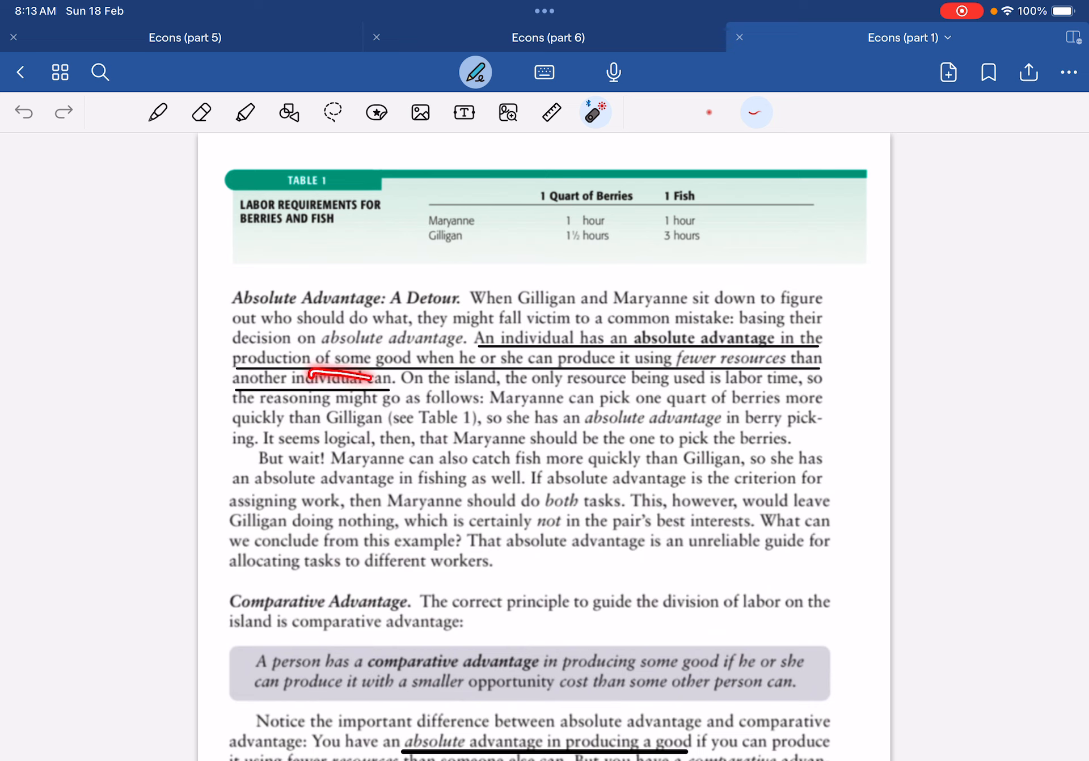
pyautogui.moveTo(723, 347); pyautogui.dragTo(764, 368)
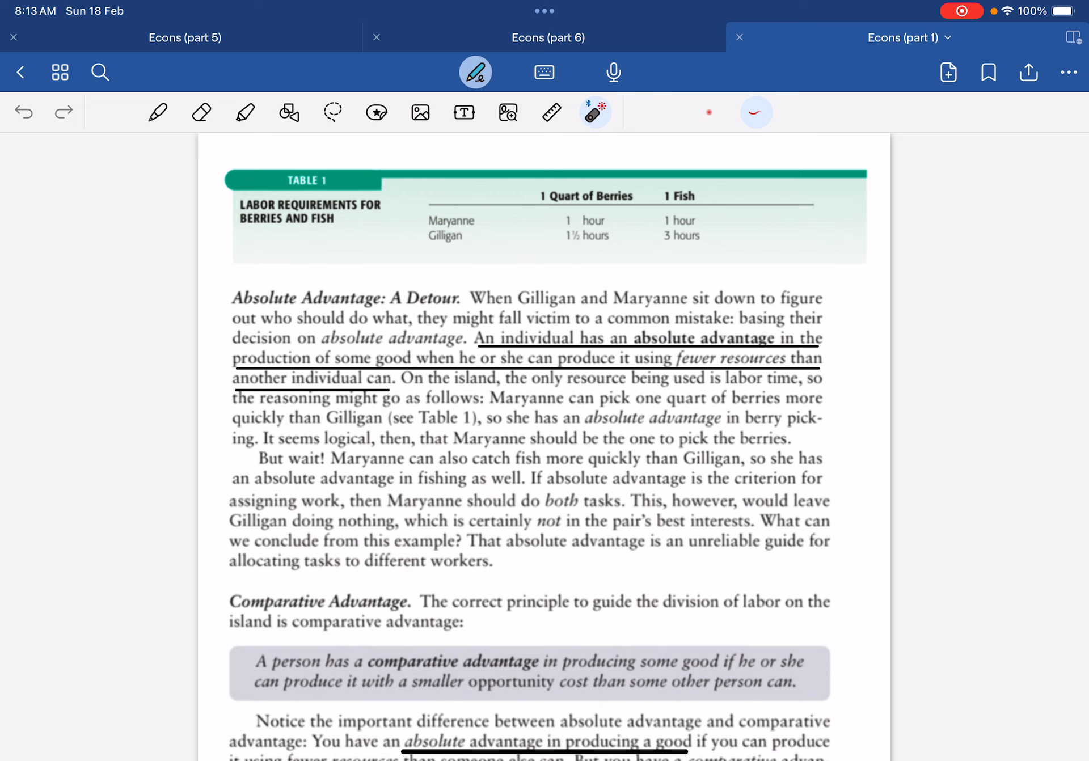
# Step: Scroll further and sweep the laser over the berries and fish column headings and the definition
pyautogui.scroll(-3)
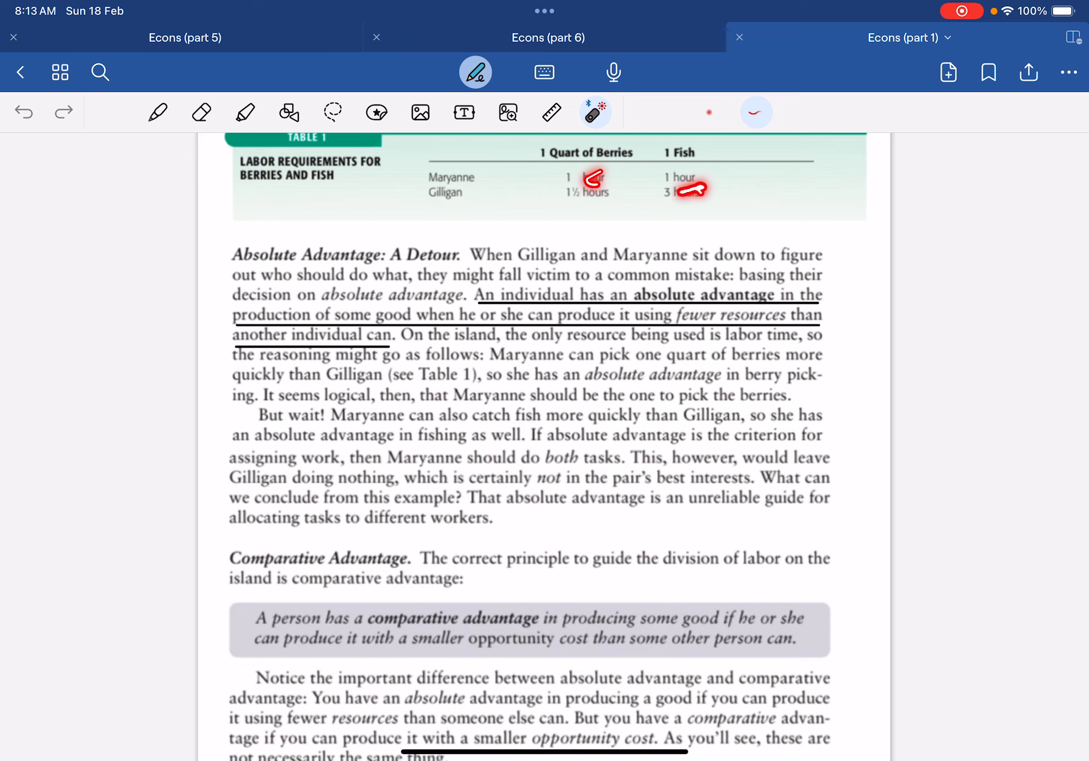
pyautogui.click(201, 113)
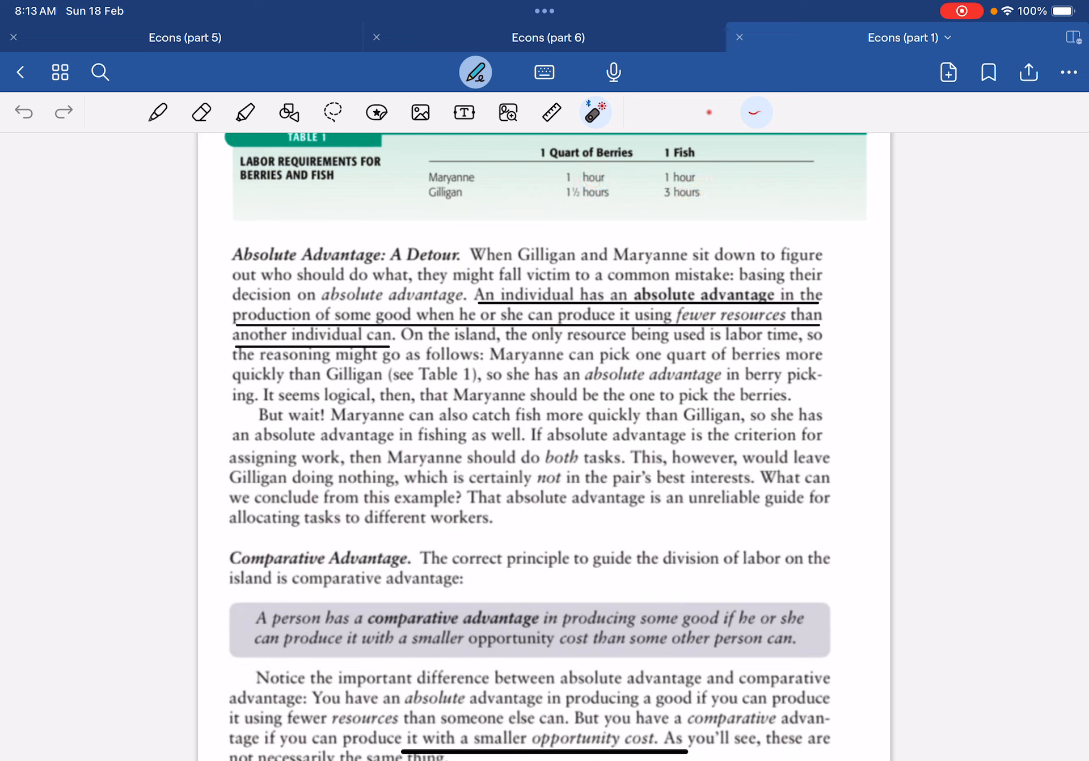
pyautogui.moveTo(594, 395); pyautogui.dragTo(750, 400)
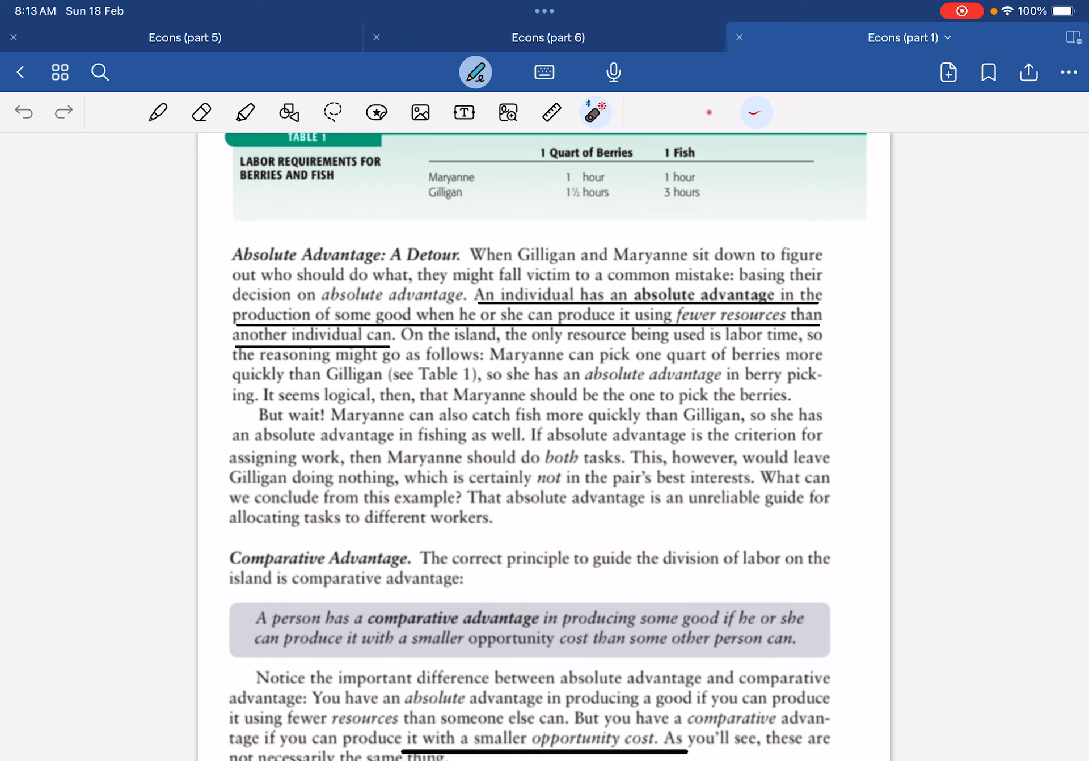
pyautogui.moveTo(599, 153); pyautogui.dragTo(673, 150)
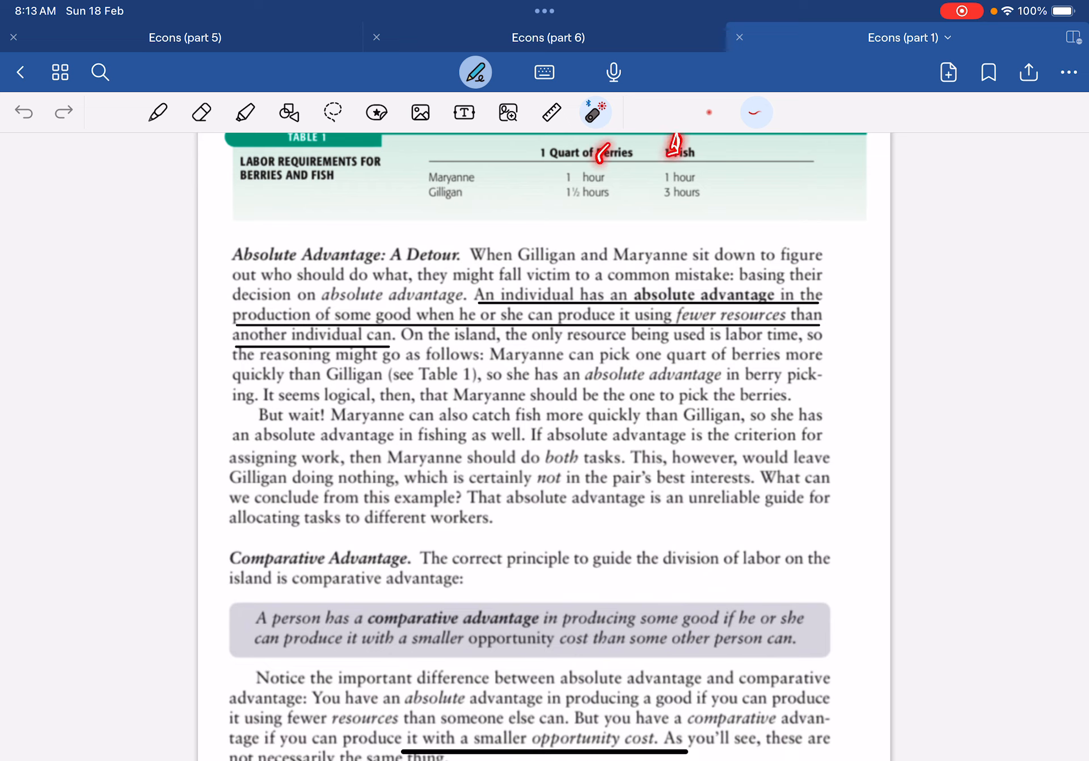
pyautogui.click(201, 112)
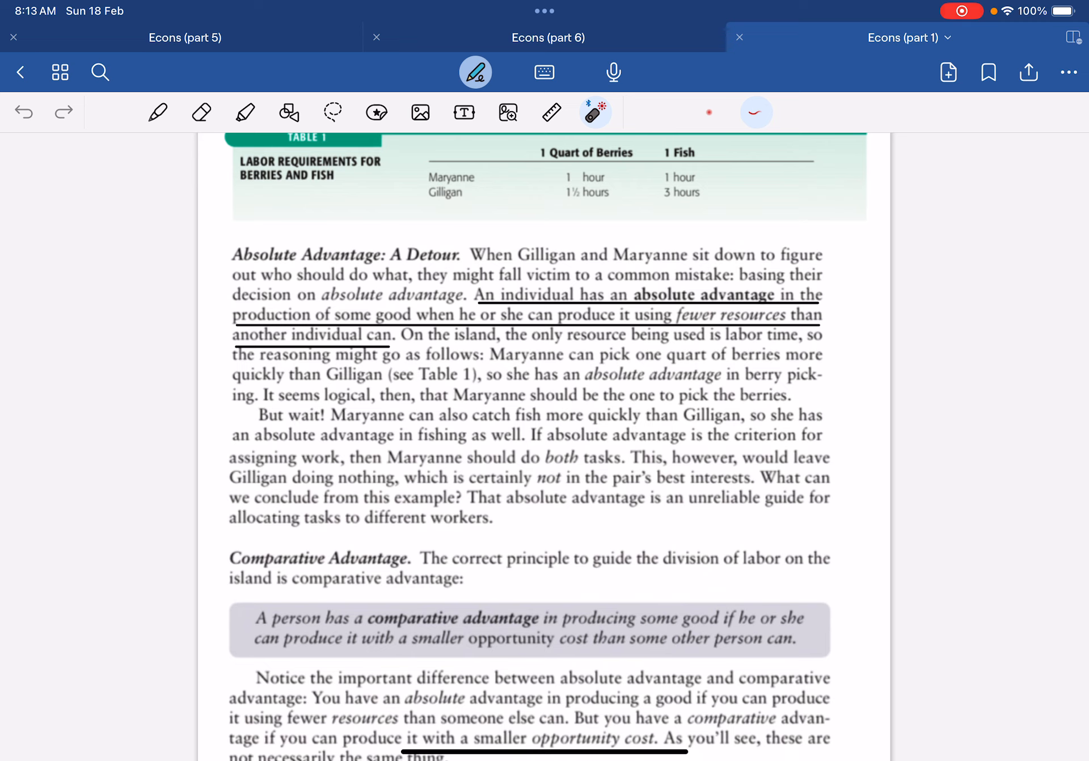
pyautogui.moveTo(560, 442); pyautogui.dragTo(701, 452)
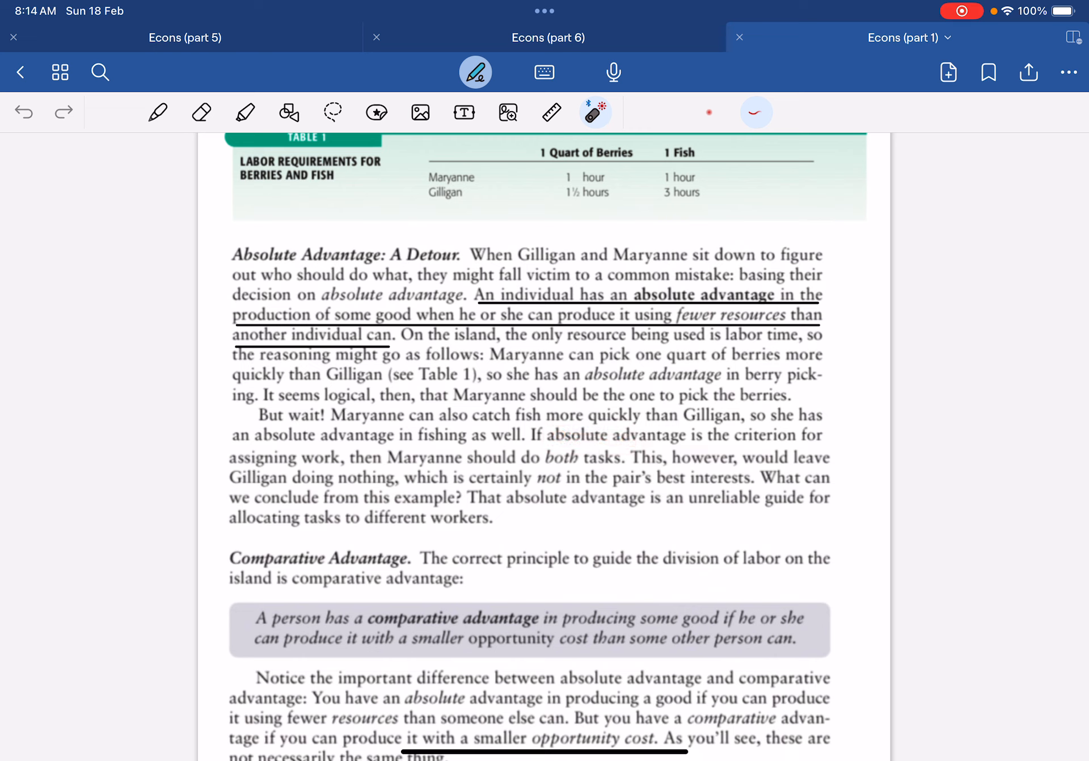
pyautogui.moveTo(501, 222); pyautogui.dragTo(494, 160)
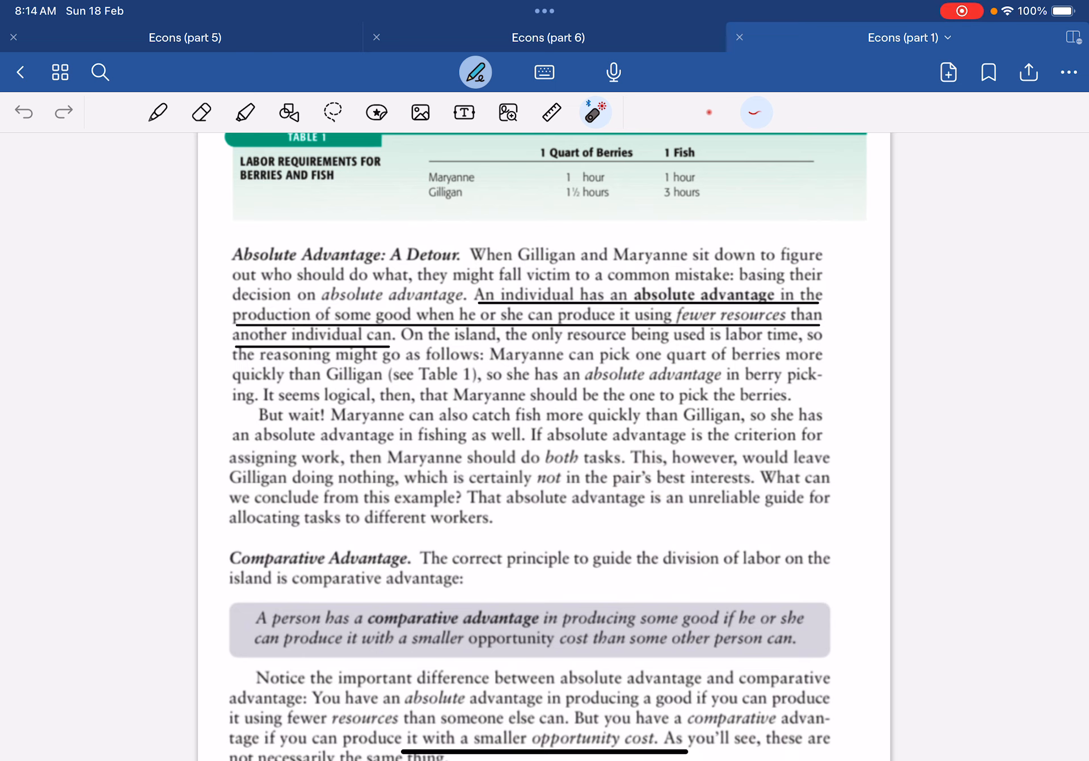
pyautogui.scroll(-3)
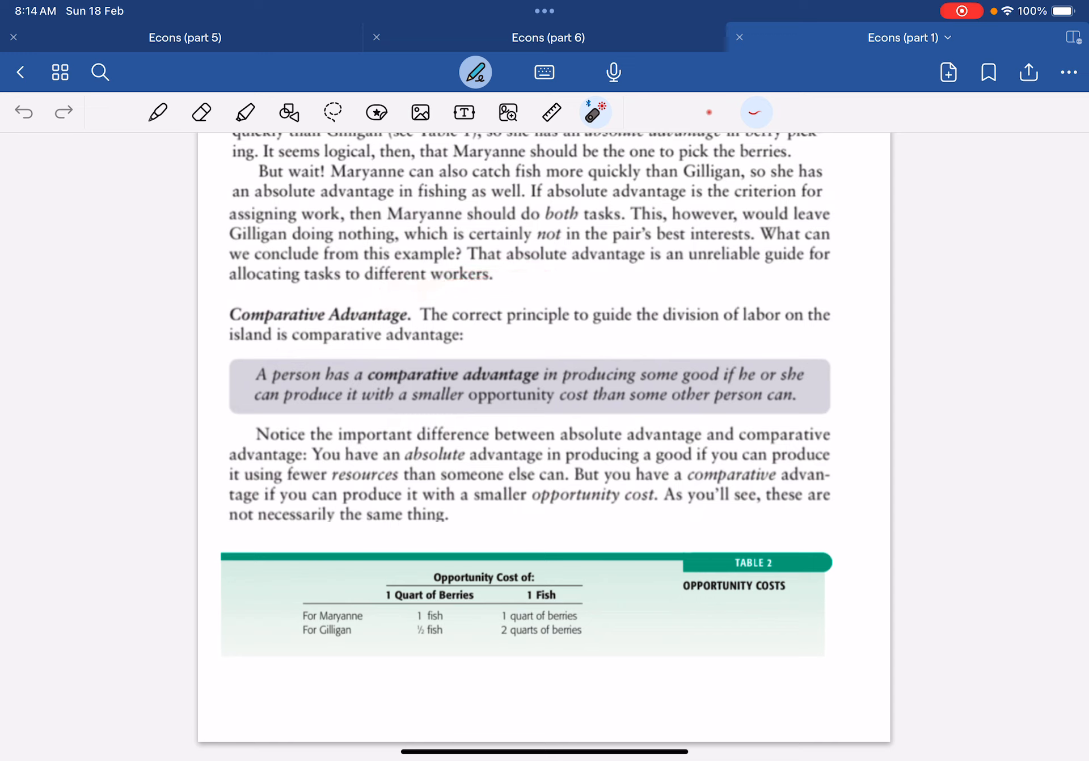
pyautogui.moveTo(445, 389); pyautogui.dragTo(510, 375)
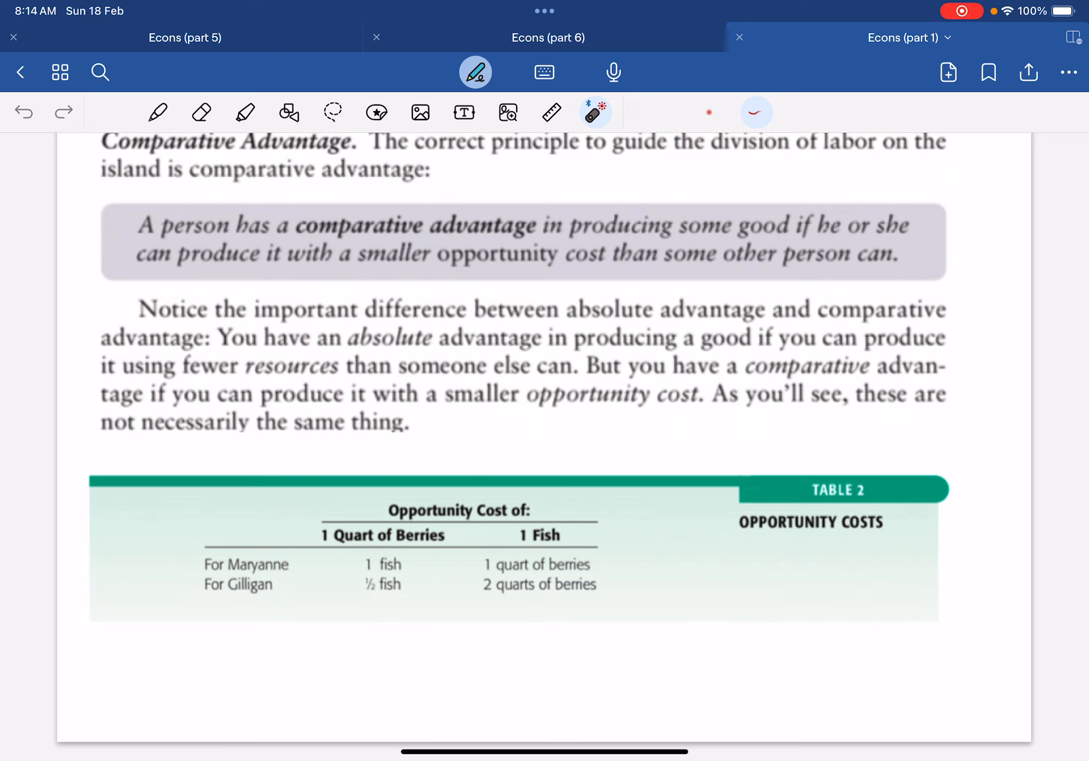
pyautogui.scroll(-3)
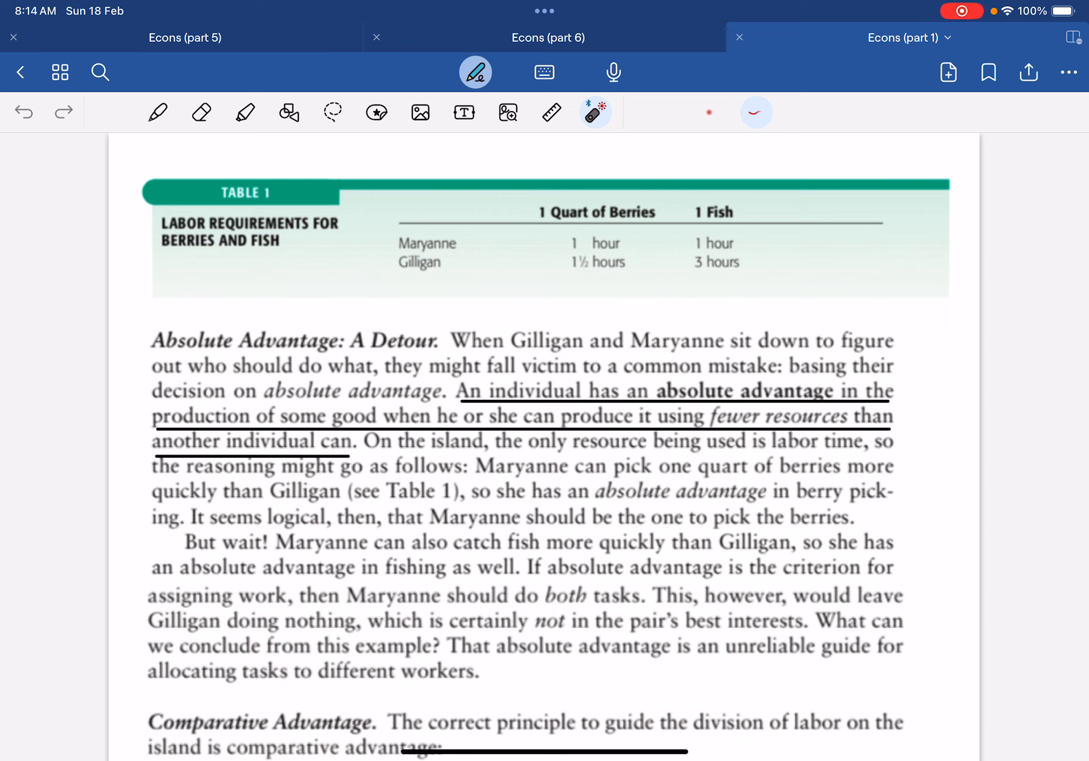
# Step: Point out the Quart of Berries heading in Table 1, then move down to Table 2
pyautogui.moveTo(612, 205); pyautogui.dragTo(632, 209)
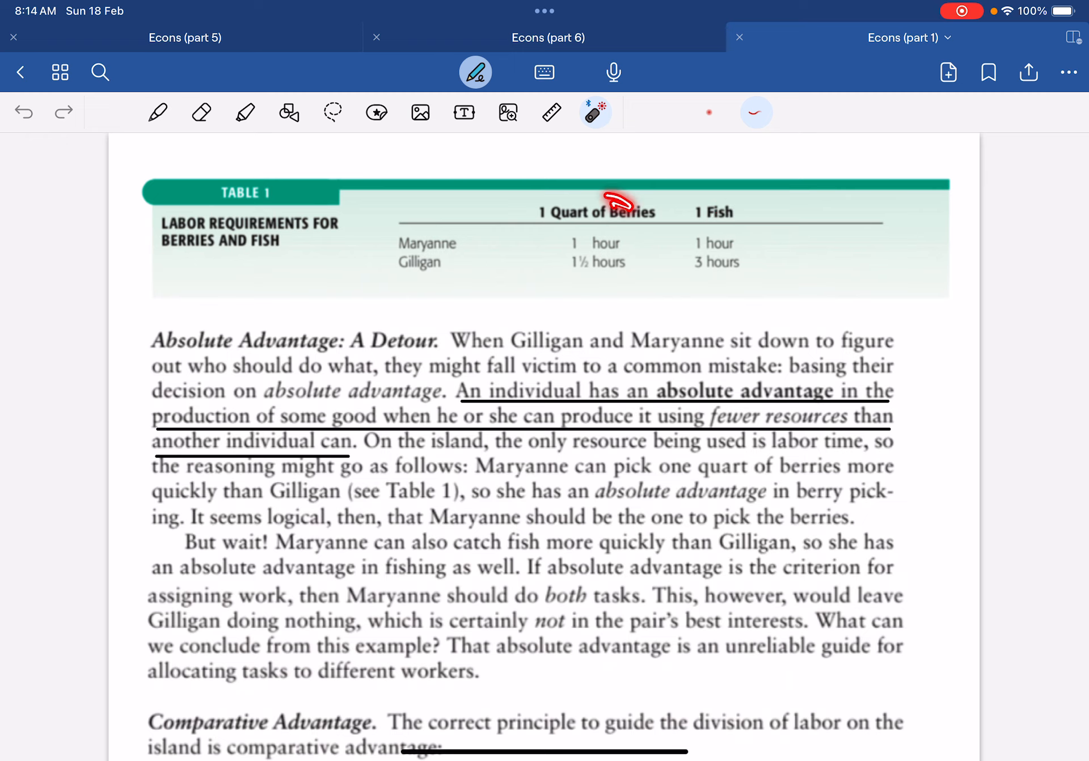
pyautogui.moveTo(604, 208); pyautogui.dragTo(730, 216)
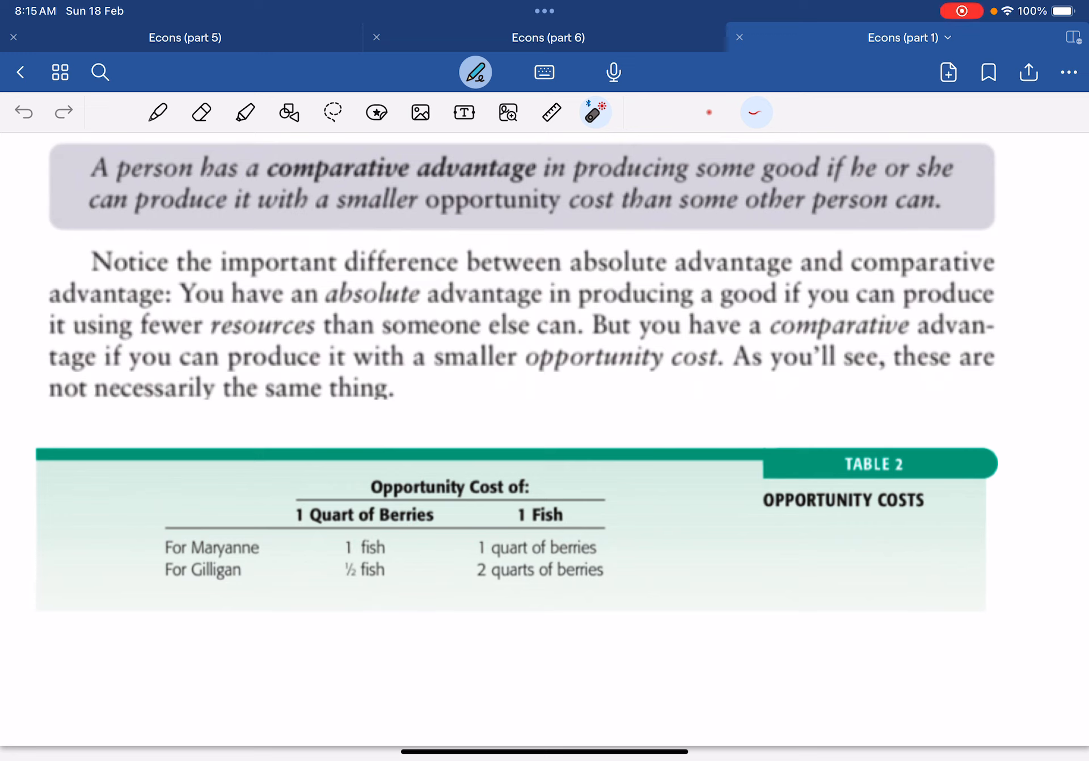
# Step: Point out Maryanne's one-fish and Gilligan's half-fish berry costs, then move to the next passage
pyautogui.moveTo(556, 546); pyautogui.dragTo(605, 546)
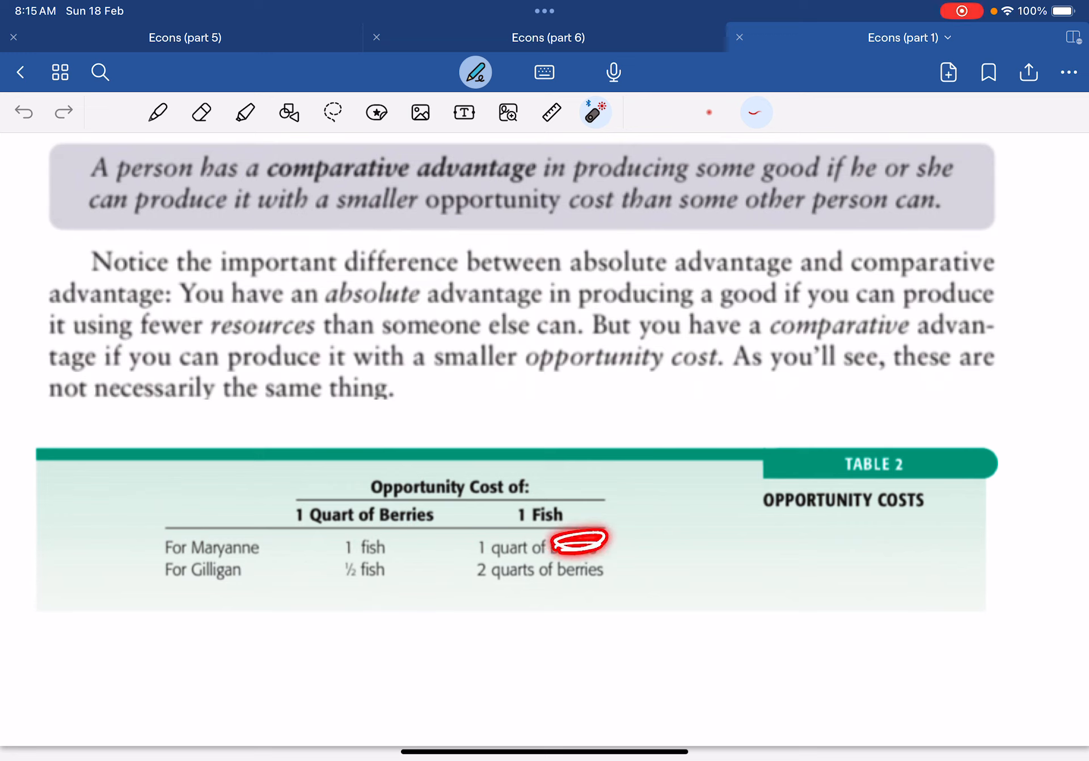
pyautogui.moveTo(583, 542); pyautogui.dragTo(556, 514)
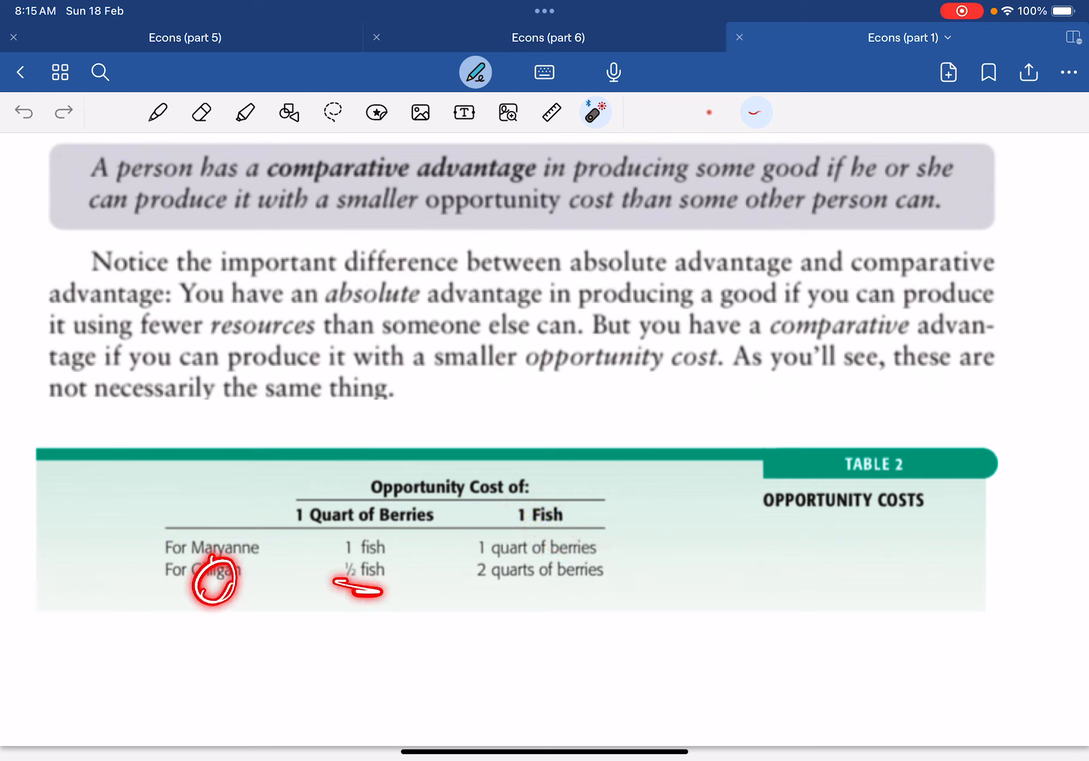
pyautogui.moveTo(341, 583); pyautogui.dragTo(390, 594)
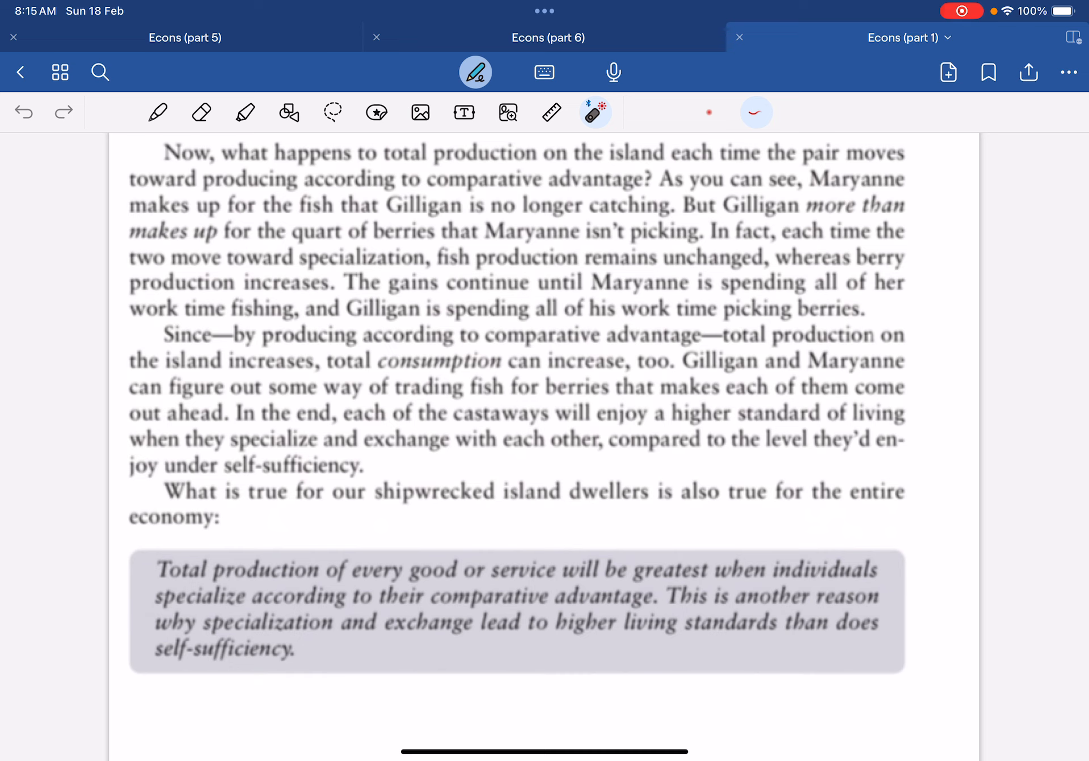
pyautogui.moveTo(360, 240); pyautogui.dragTo(417, 241)
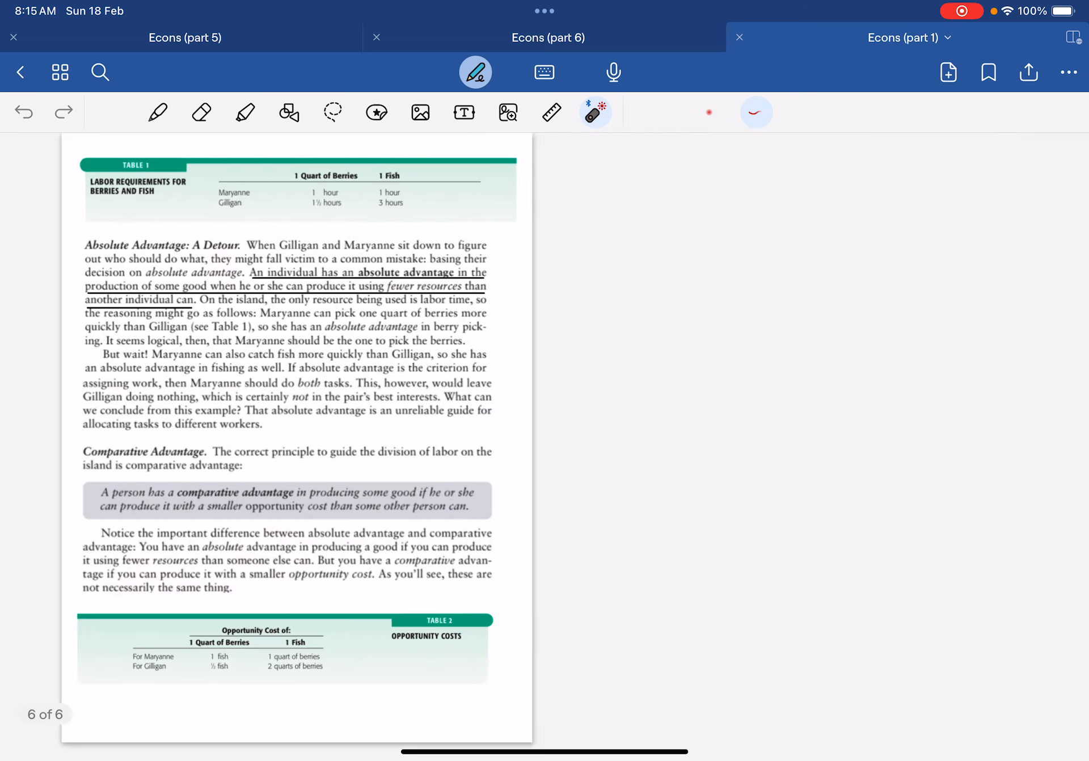
pyautogui.scroll(-3)
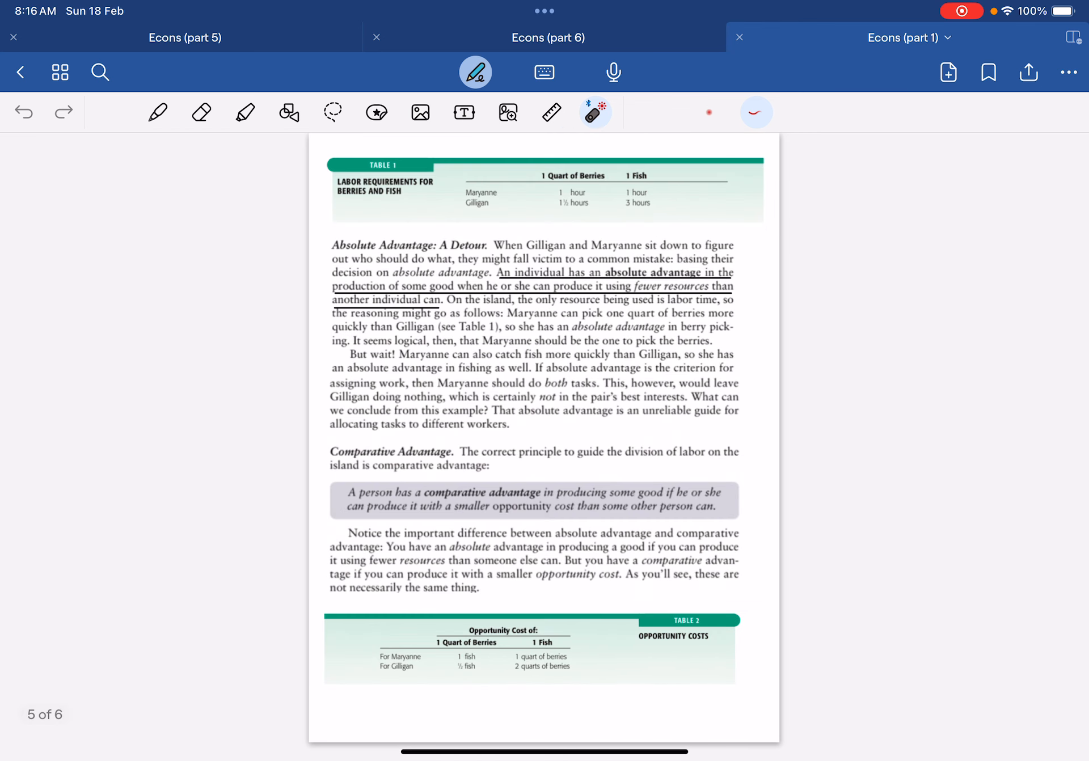
pyautogui.moveTo(500, 645); pyautogui.dragTo(546, 649)
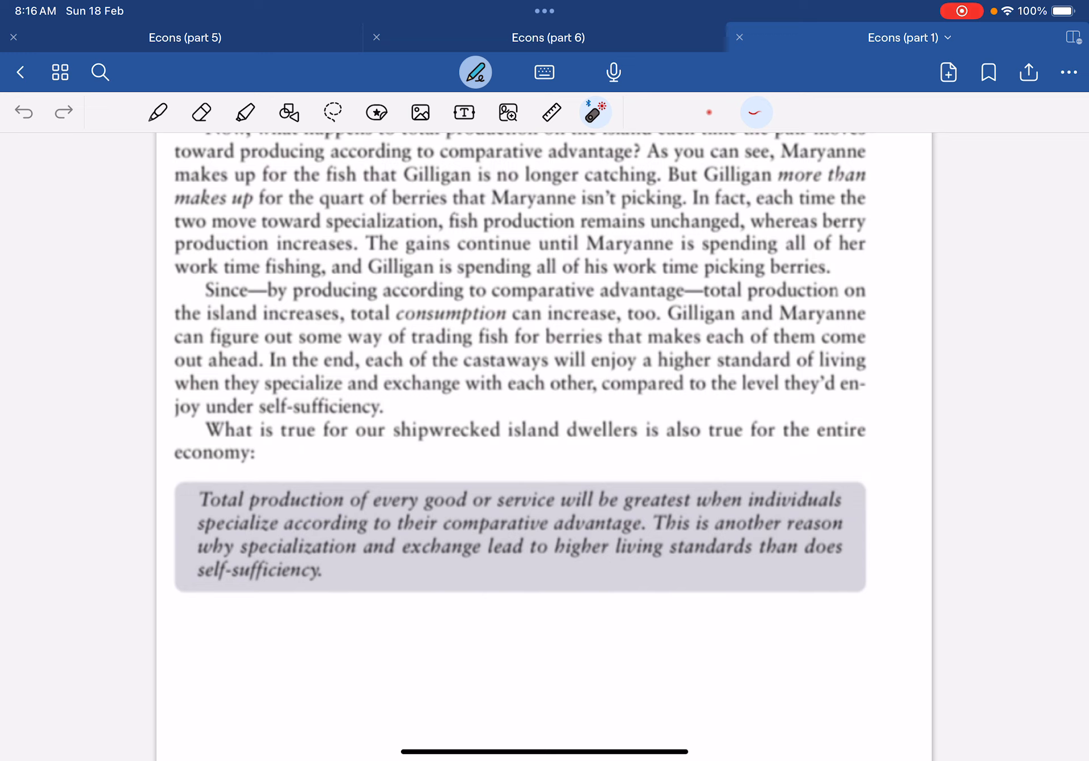
pyautogui.moveTo(223, 507); pyautogui.dragTo(334, 500)
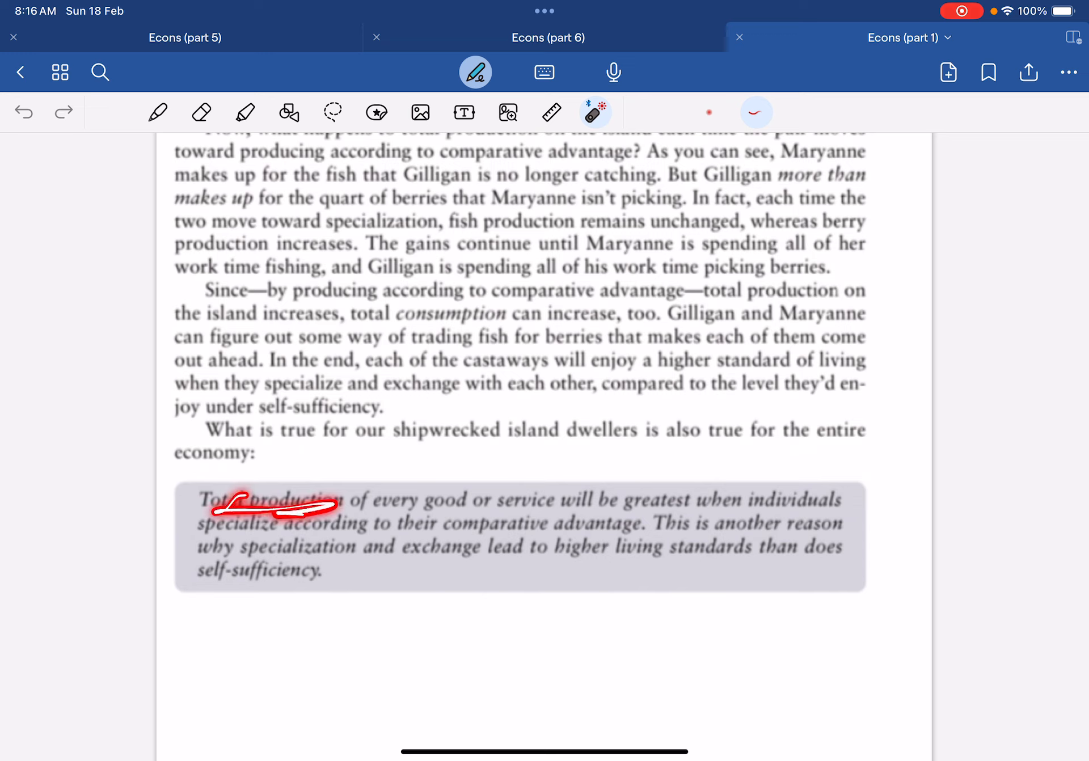